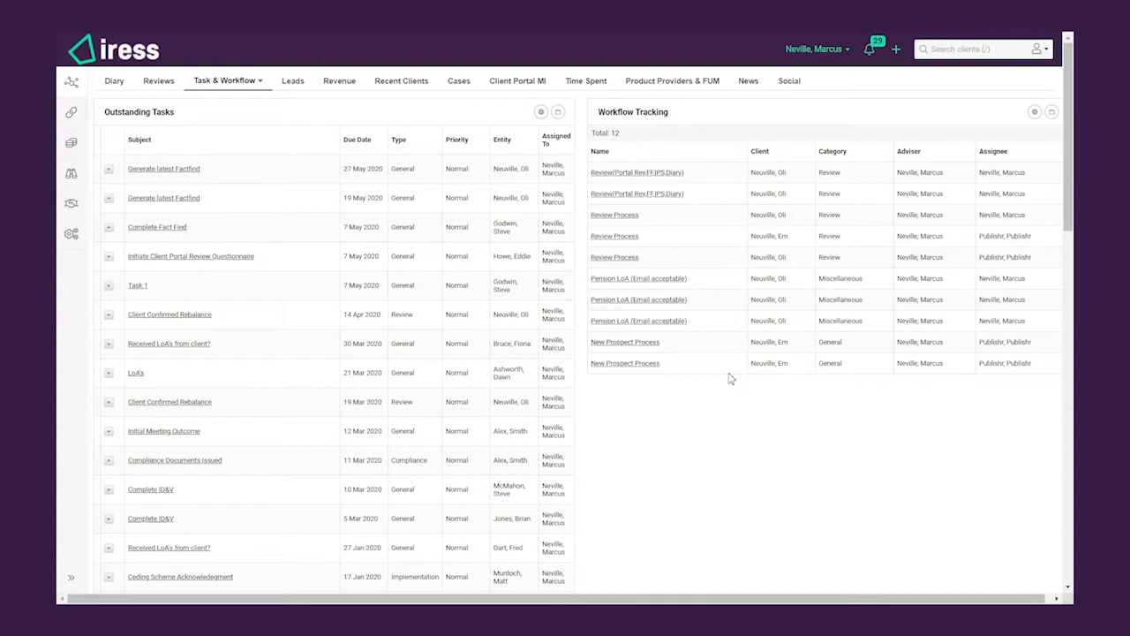
{"action": "mouse_move", "coordinate": [706, 405]}
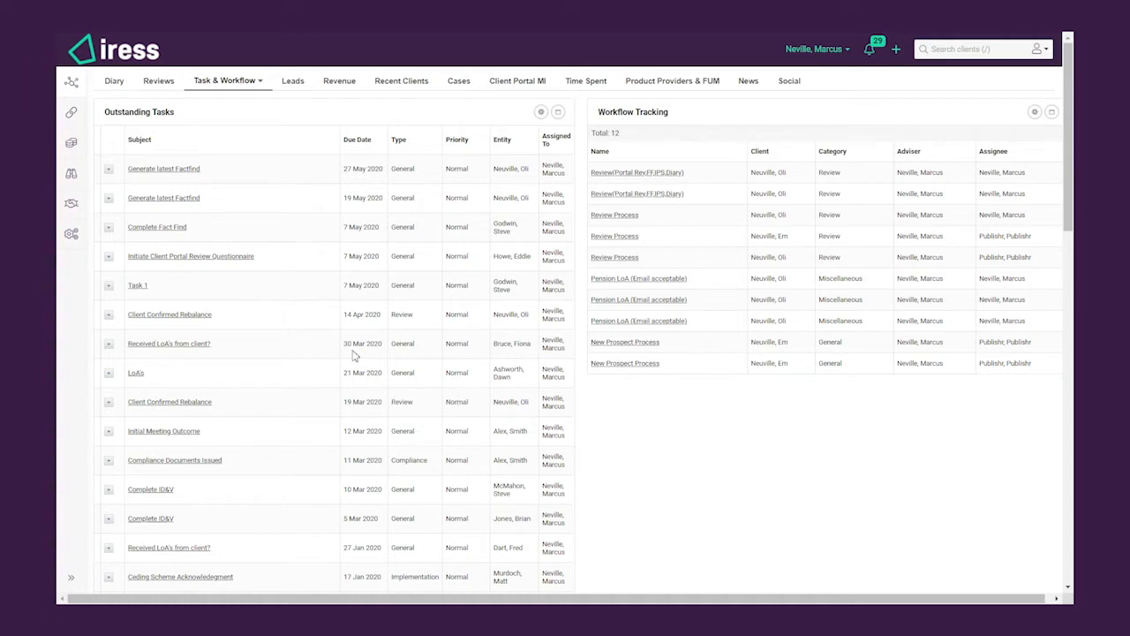
{"action": "mouse_move", "coordinate": [325, 218]}
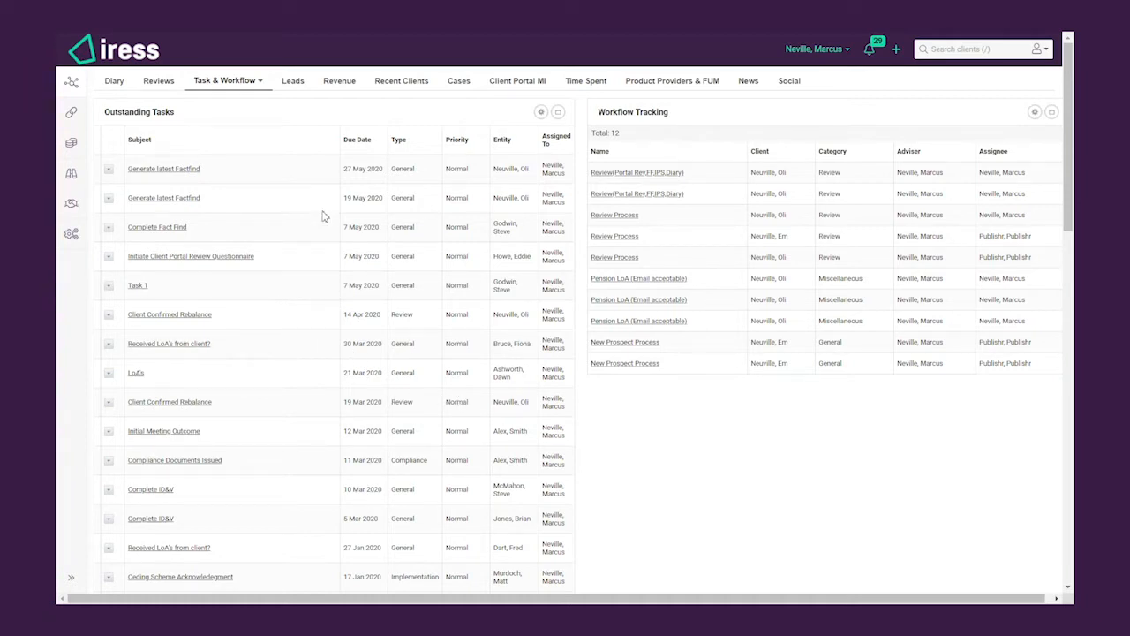
{"action": "mouse_move", "coordinate": [590, 233]}
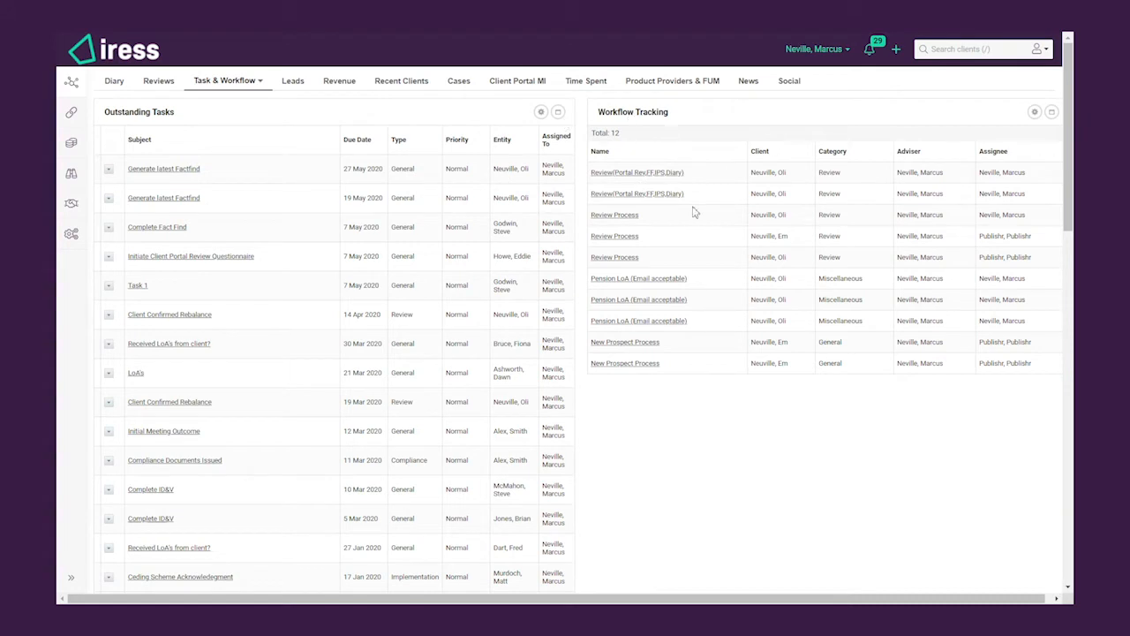
{"action": "mouse_move", "coordinate": [720, 157]}
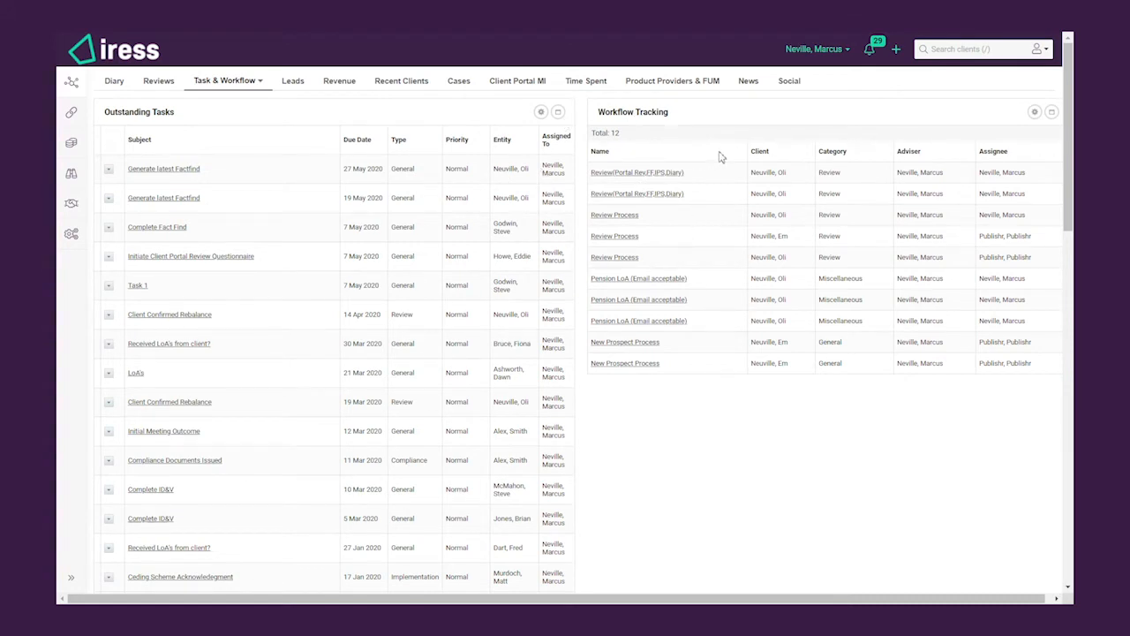
{"action": "mouse_move", "coordinate": [613, 174]}
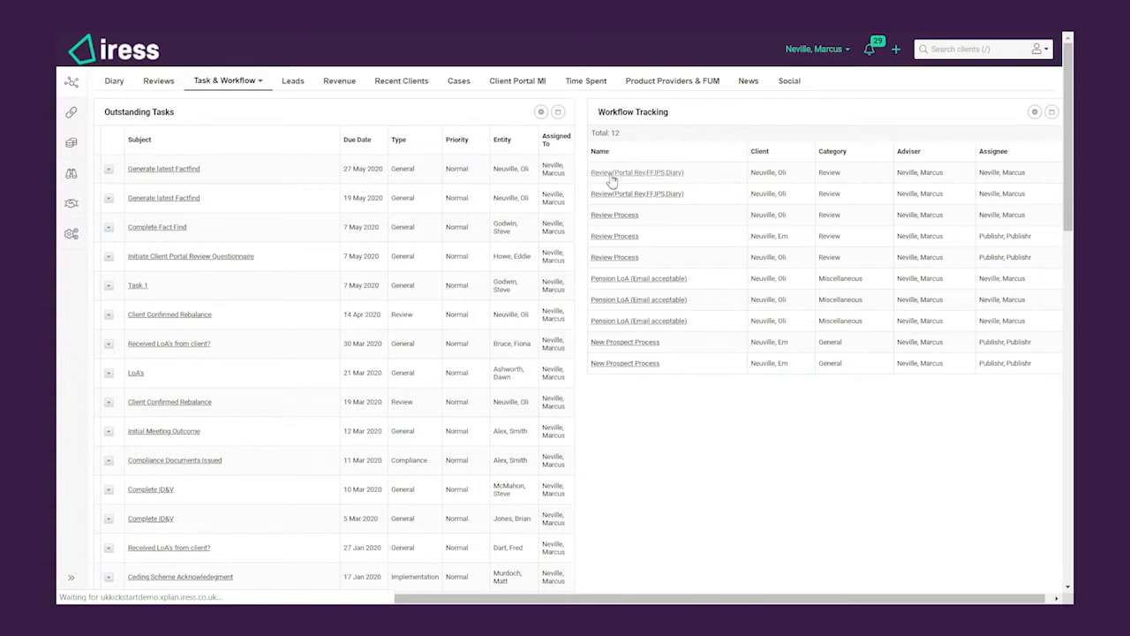
Open the review workflow thread's 'Invite review portal' task and view its Email template.
{"action": "left_click", "coordinate": [636, 173]}
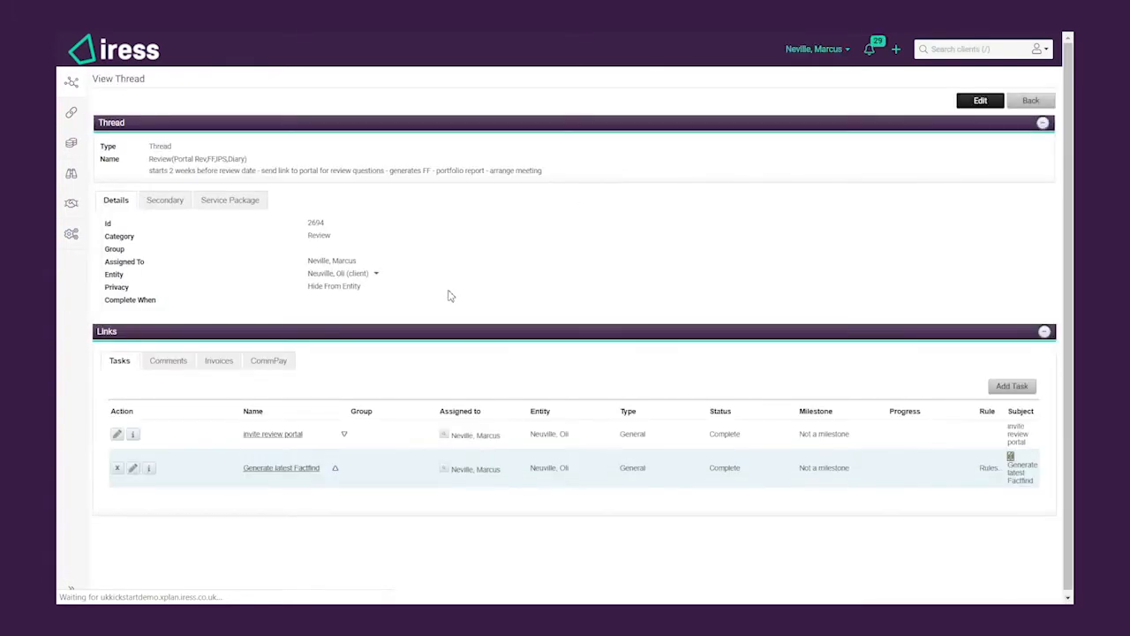
{"action": "mouse_move", "coordinate": [353, 390]}
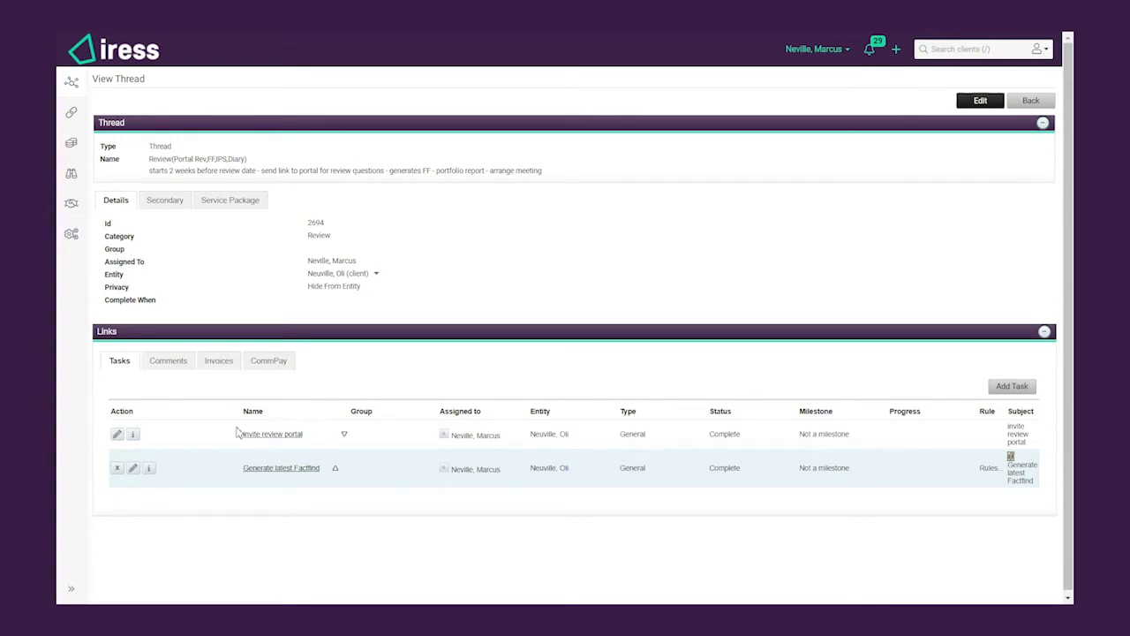
{"action": "mouse_move", "coordinate": [293, 463]}
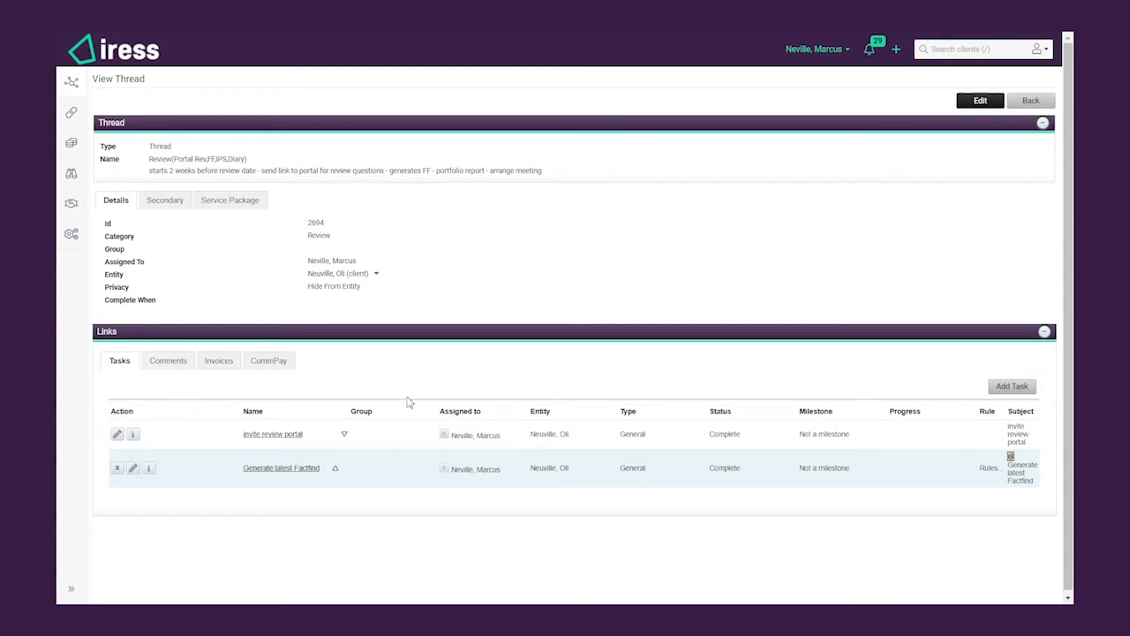
{"action": "mouse_move", "coordinate": [477, 326]}
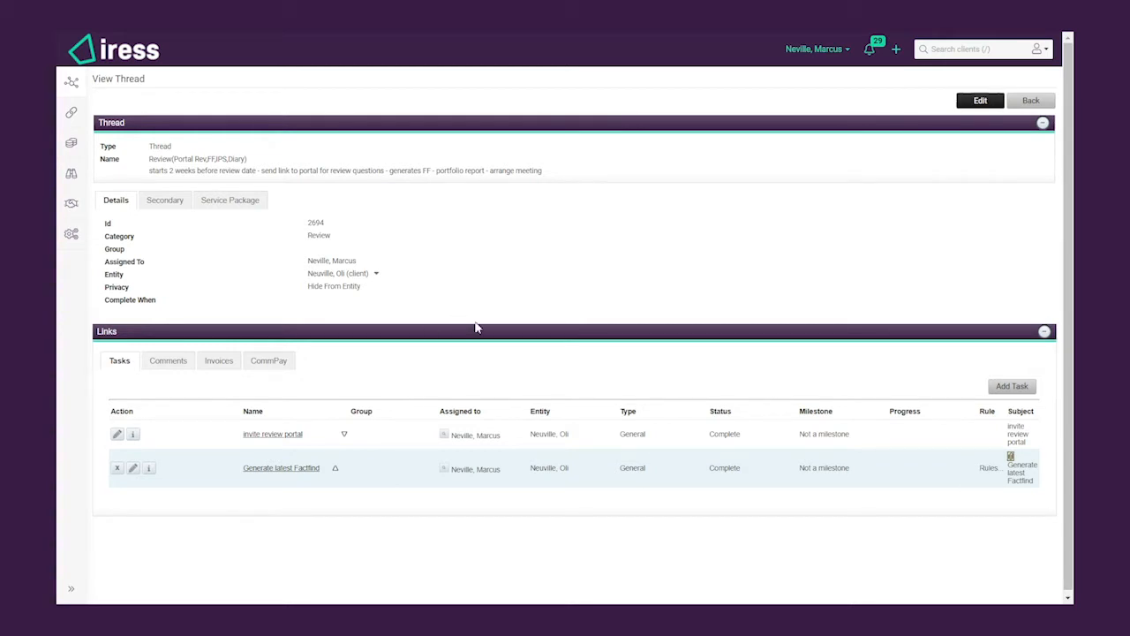
{"action": "mouse_move", "coordinate": [468, 353]}
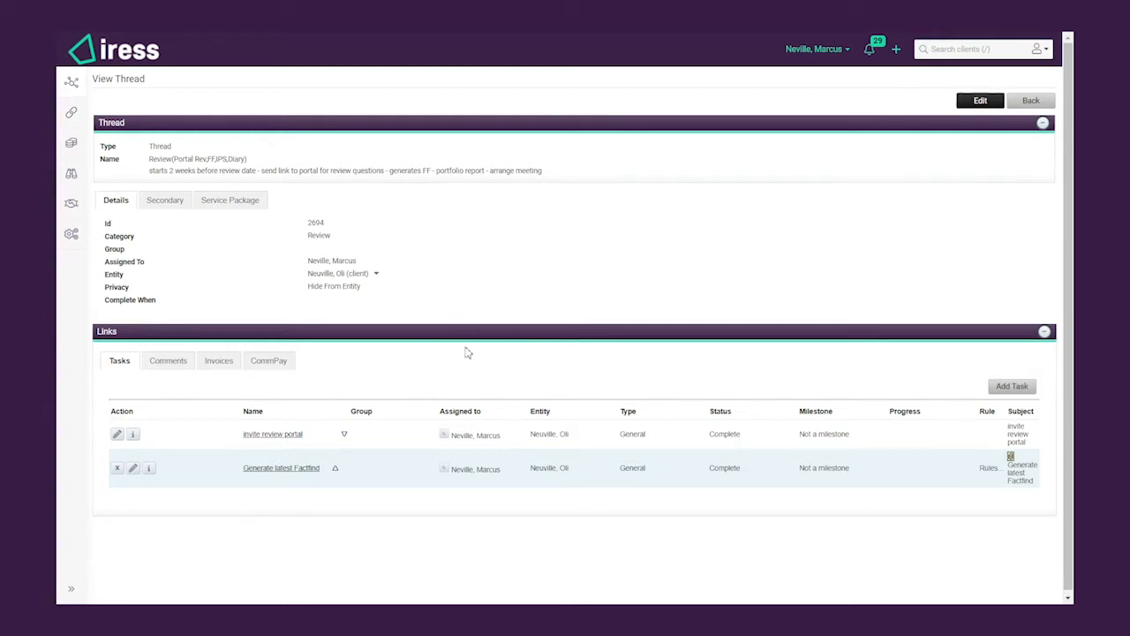
{"action": "left_click", "coordinate": [272, 434]}
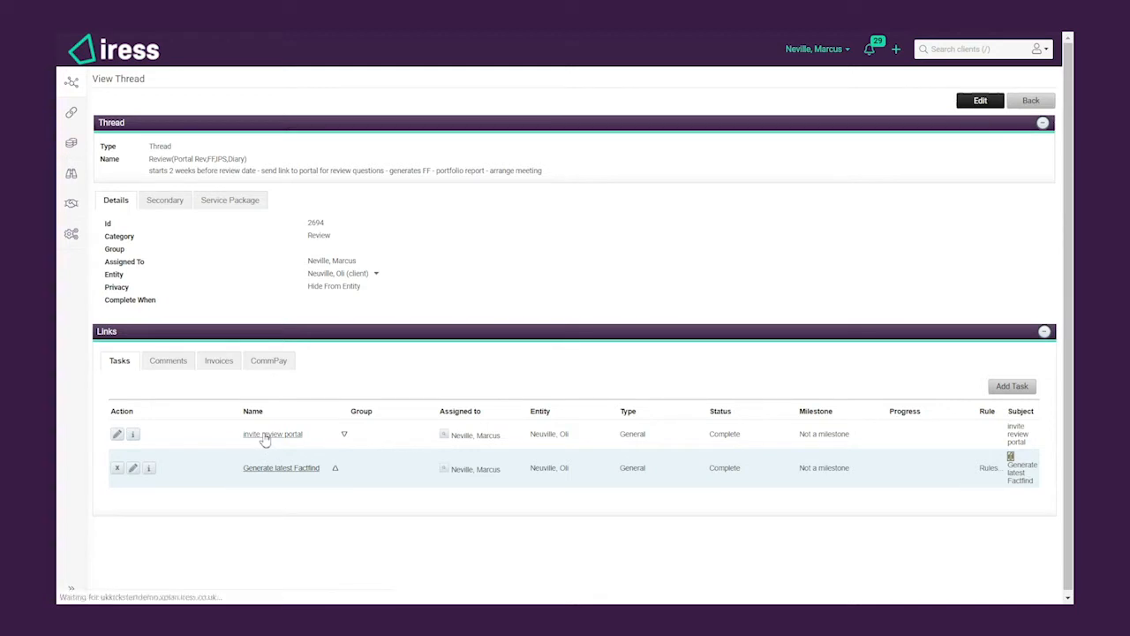
{"action": "mouse_move", "coordinate": [371, 392]}
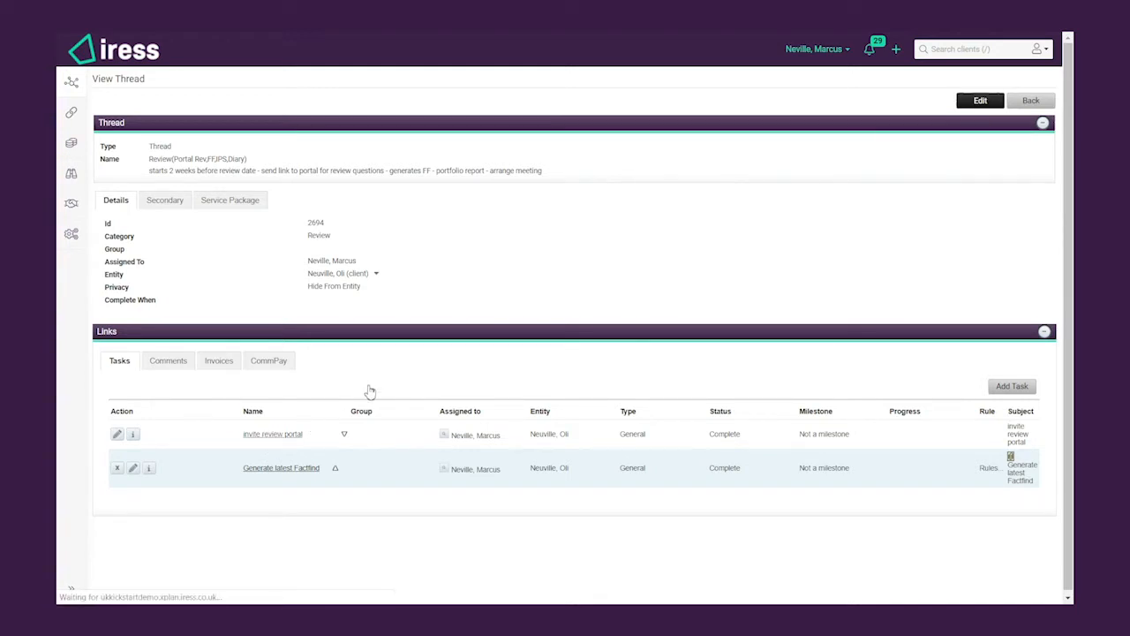
{"action": "left_click", "coordinate": [281, 466]}
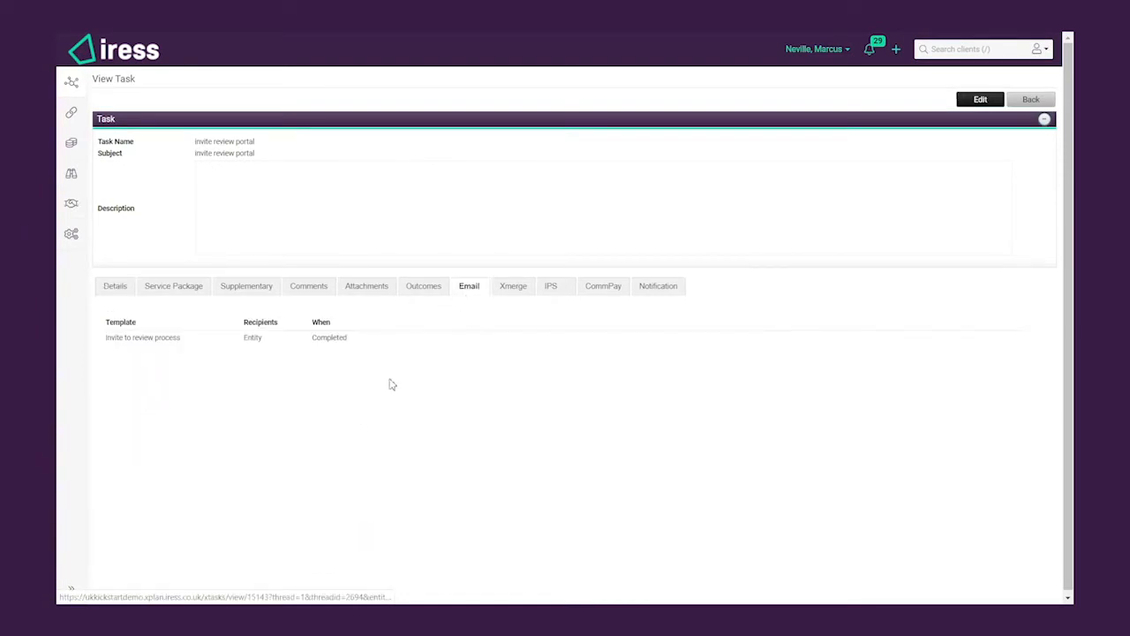
{"action": "mouse_move", "coordinate": [441, 395]}
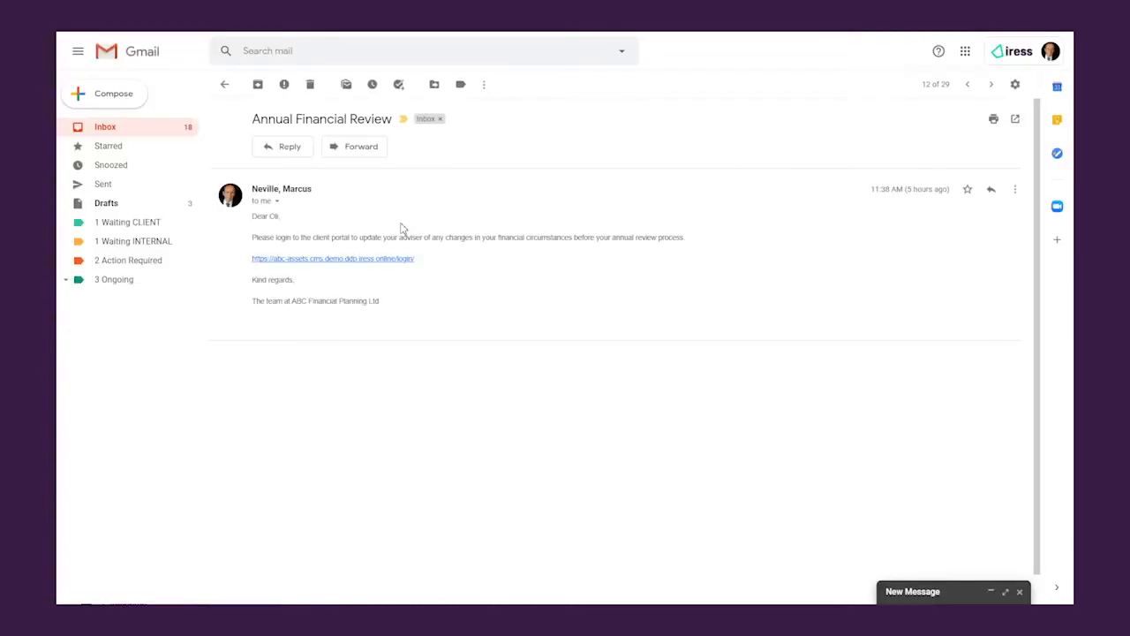
{"action": "mouse_move", "coordinate": [297, 325]}
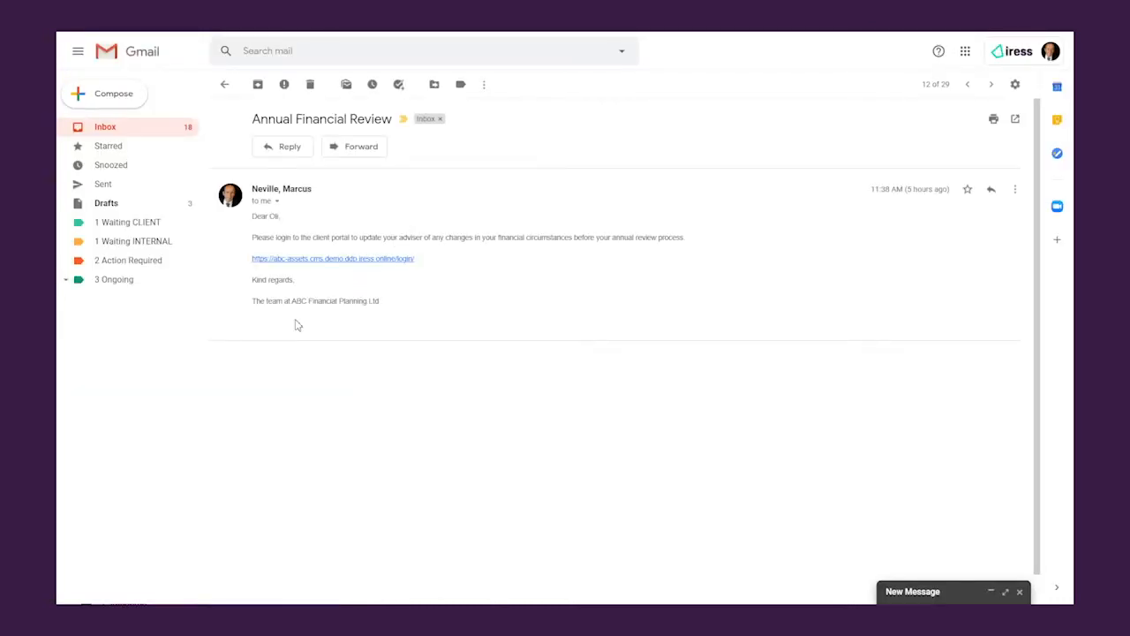
{"action": "mouse_move", "coordinate": [445, 322]}
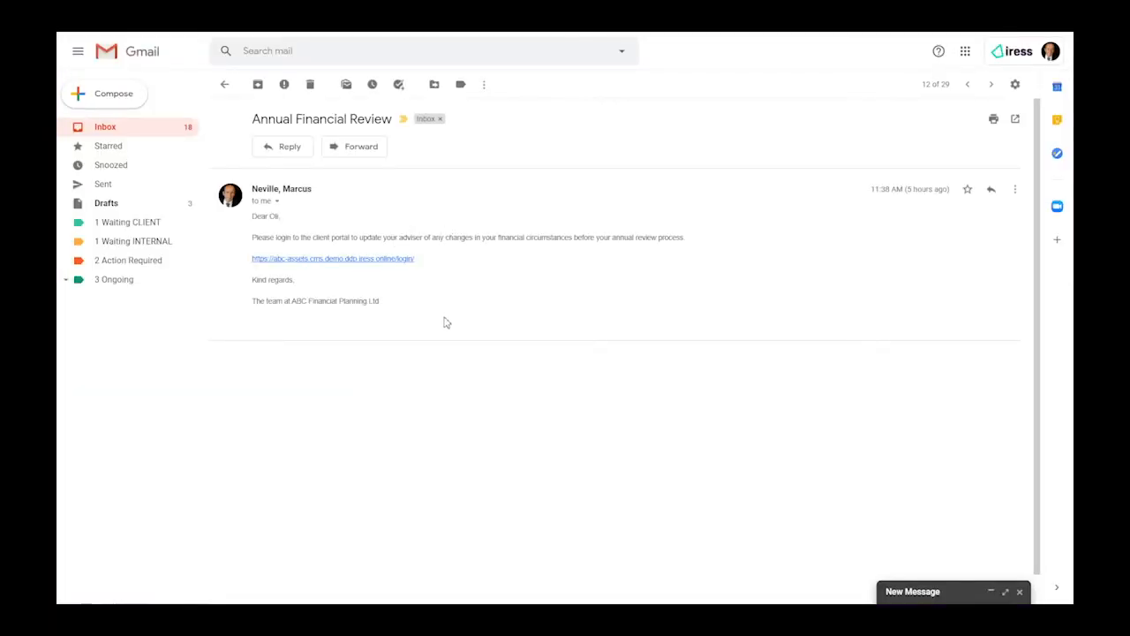
{"action": "mouse_move", "coordinate": [474, 327]}
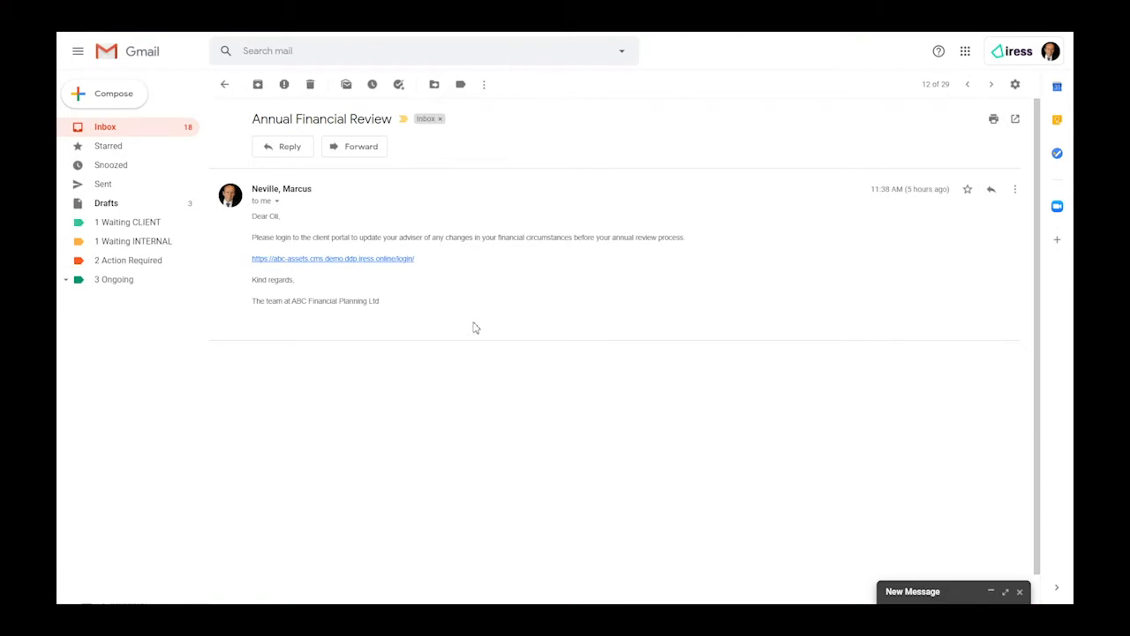
{"action": "left_click", "coordinate": [332, 258]}
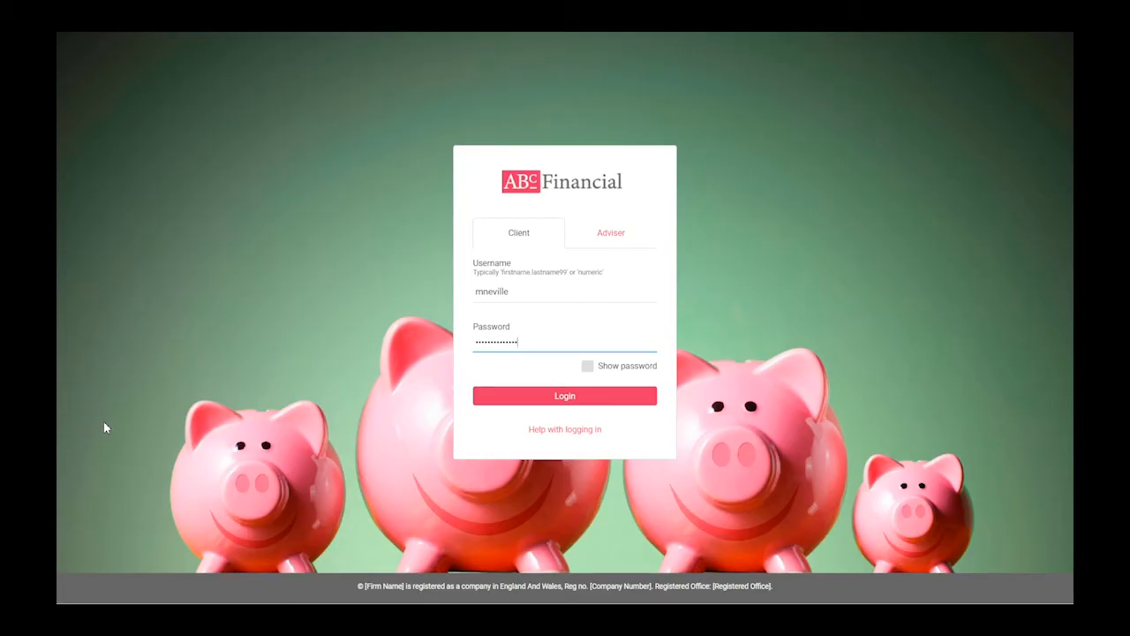
{"action": "mouse_move", "coordinate": [163, 383]}
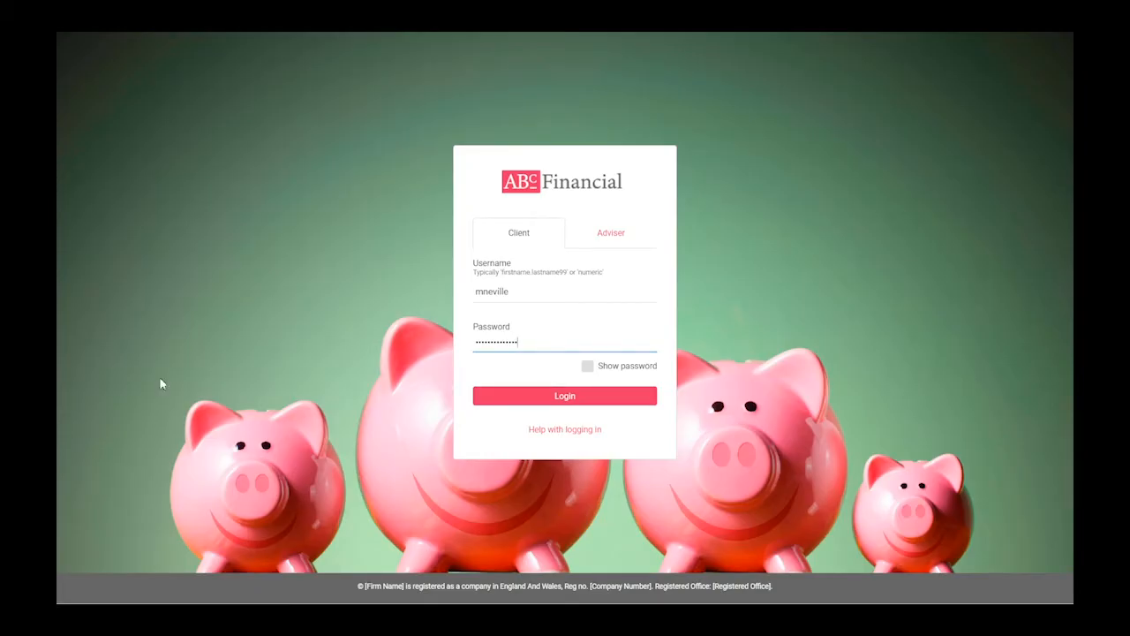
{"action": "mouse_move", "coordinate": [209, 349]}
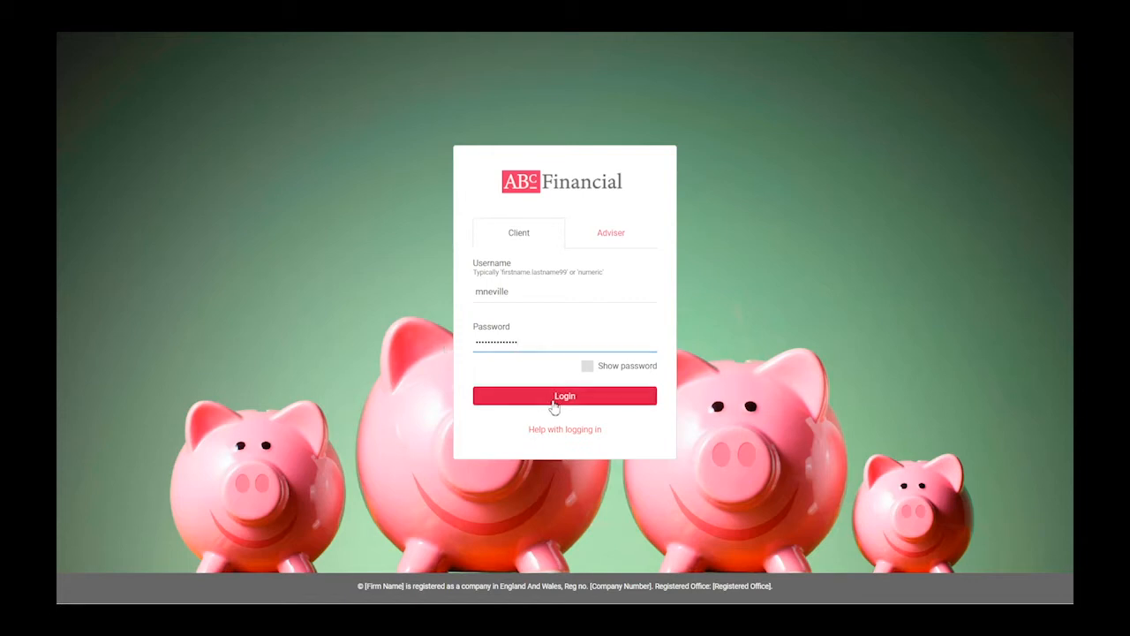
Log in as the client to reach the portal Home page with portfolio value and chart.
{"action": "left_click", "coordinate": [565, 395]}
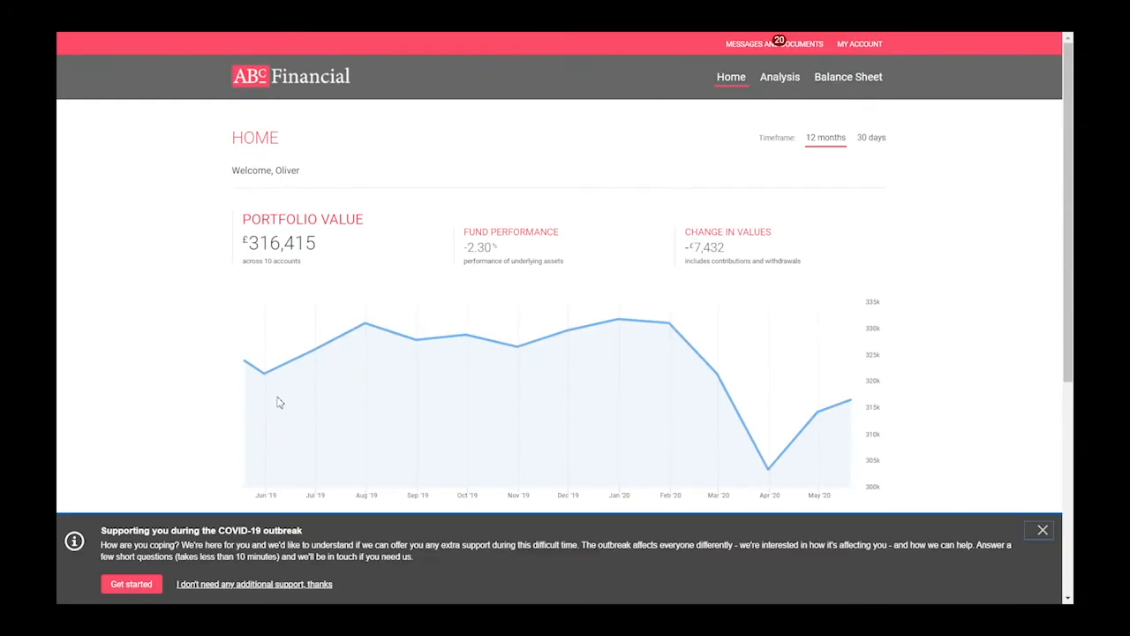
{"action": "mouse_move", "coordinate": [315, 350]}
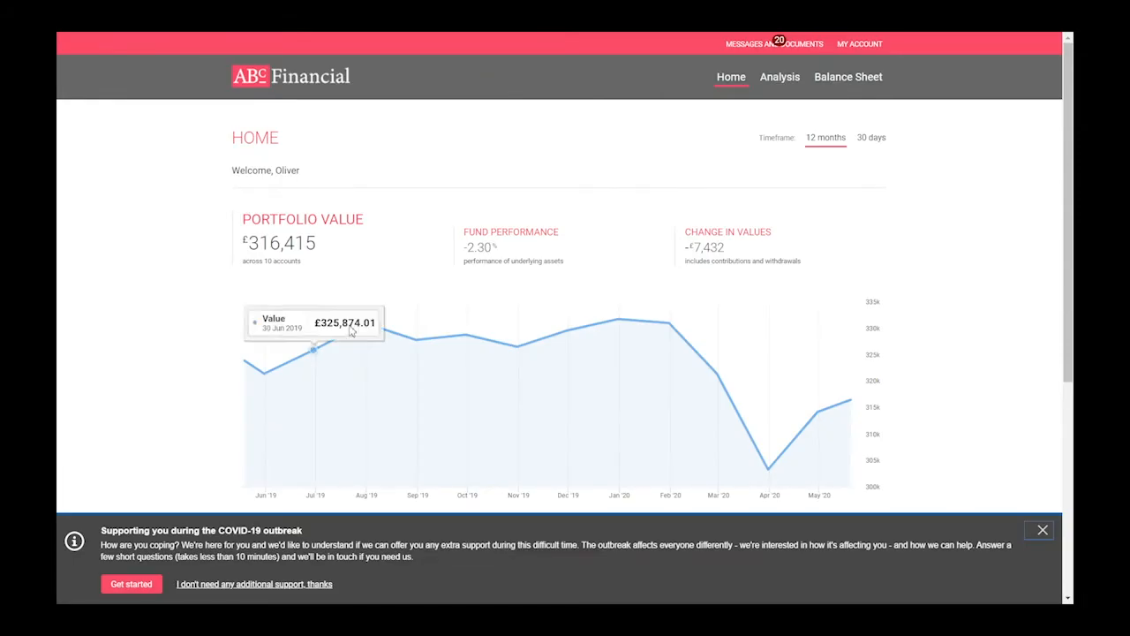
{"action": "mouse_move", "coordinate": [763, 108]}
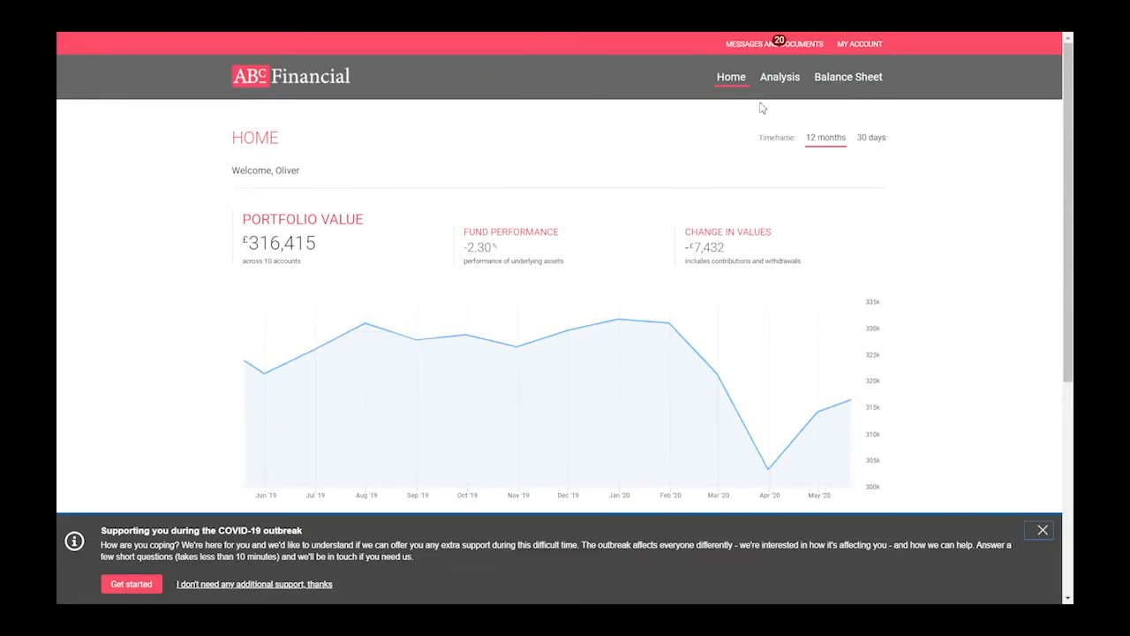
{"action": "mouse_move", "coordinate": [844, 118]}
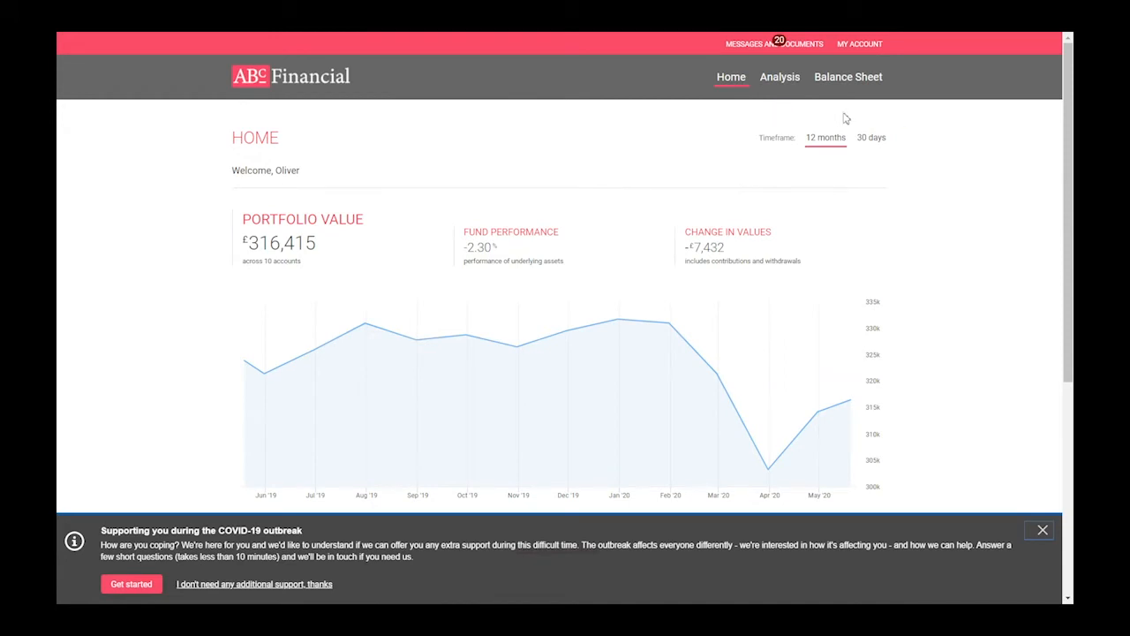
{"action": "mouse_move", "coordinate": [546, 134]}
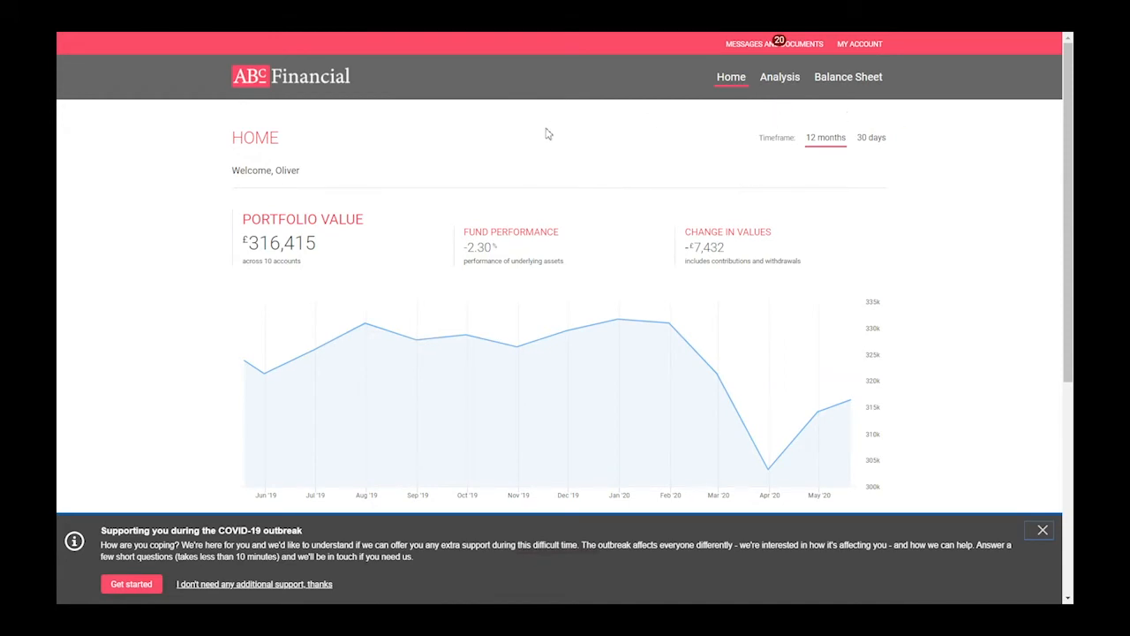
{"action": "mouse_move", "coordinate": [462, 132]}
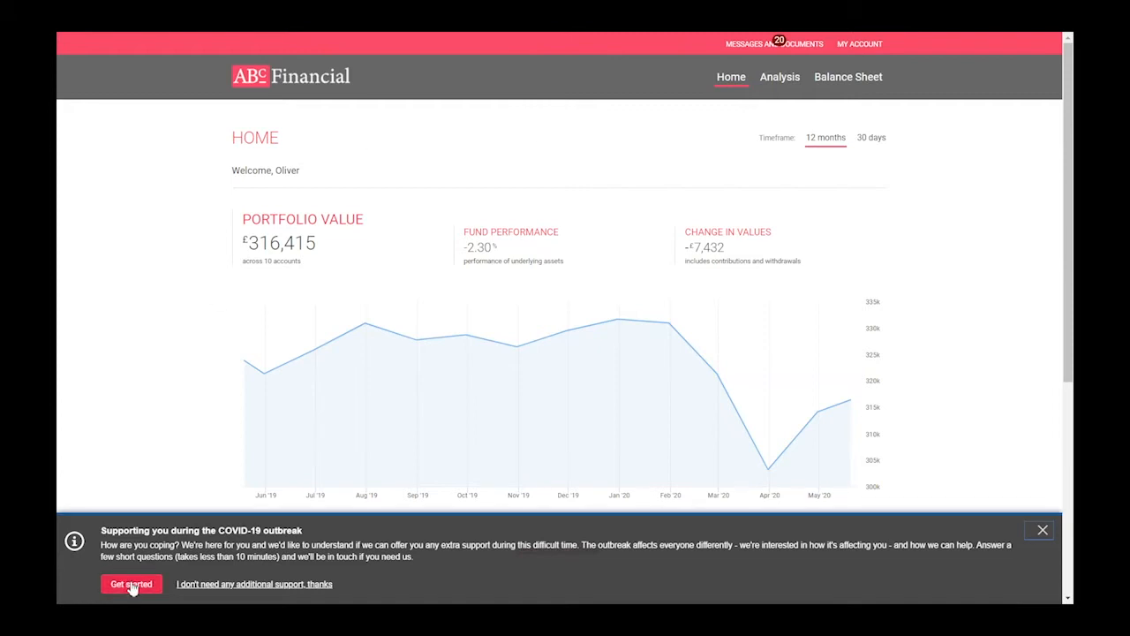
Start the wellbeing questionnaire and answer No to the health, income and investment questions.
{"action": "left_click", "coordinate": [131, 582]}
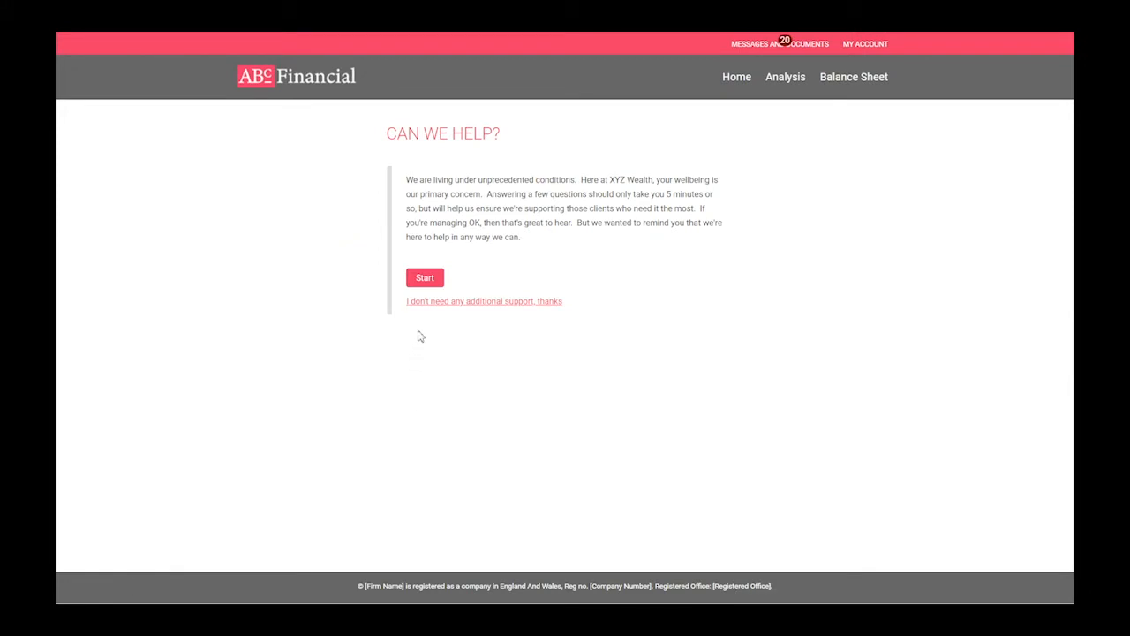
{"action": "mouse_move", "coordinate": [420, 295]}
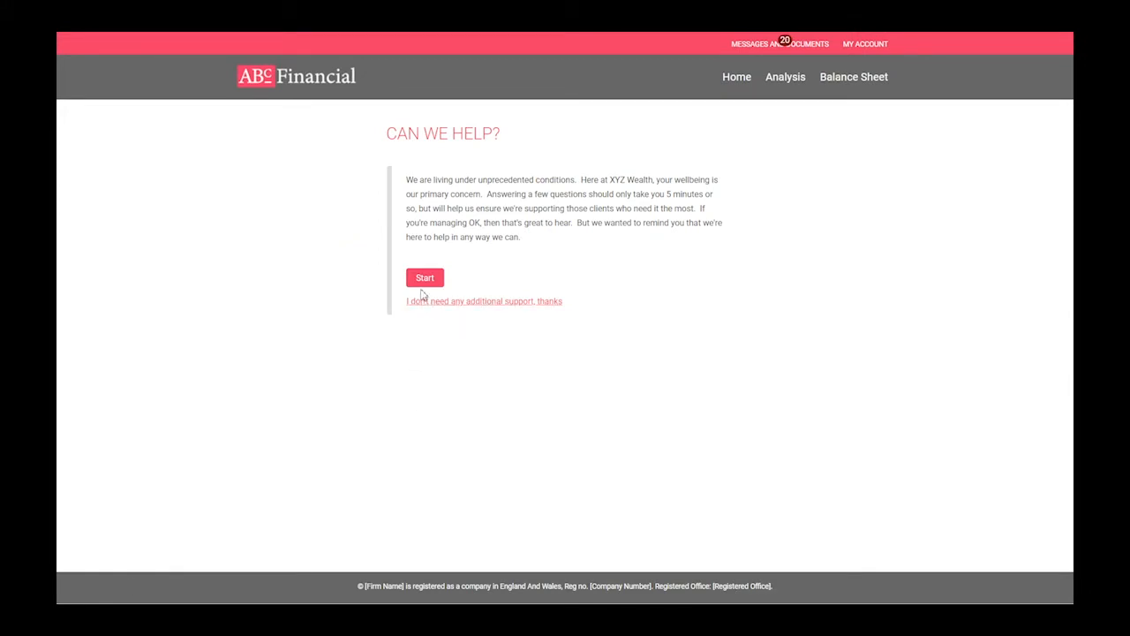
{"action": "left_click", "coordinate": [424, 277]}
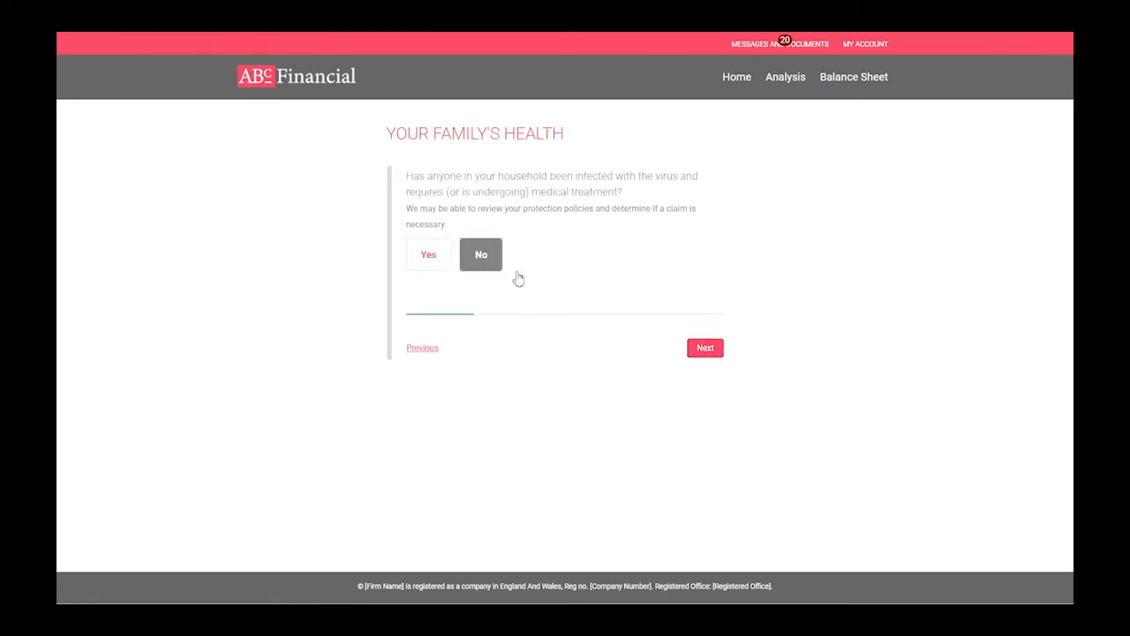
{"action": "left_click", "coordinate": [705, 346]}
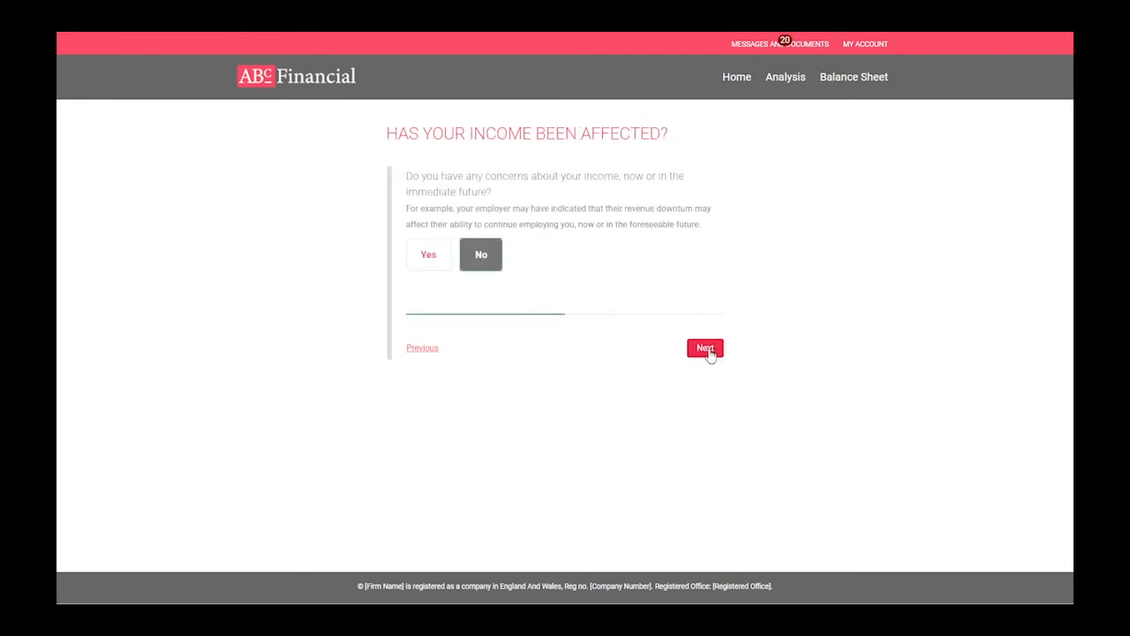
{"action": "left_click", "coordinate": [705, 346]}
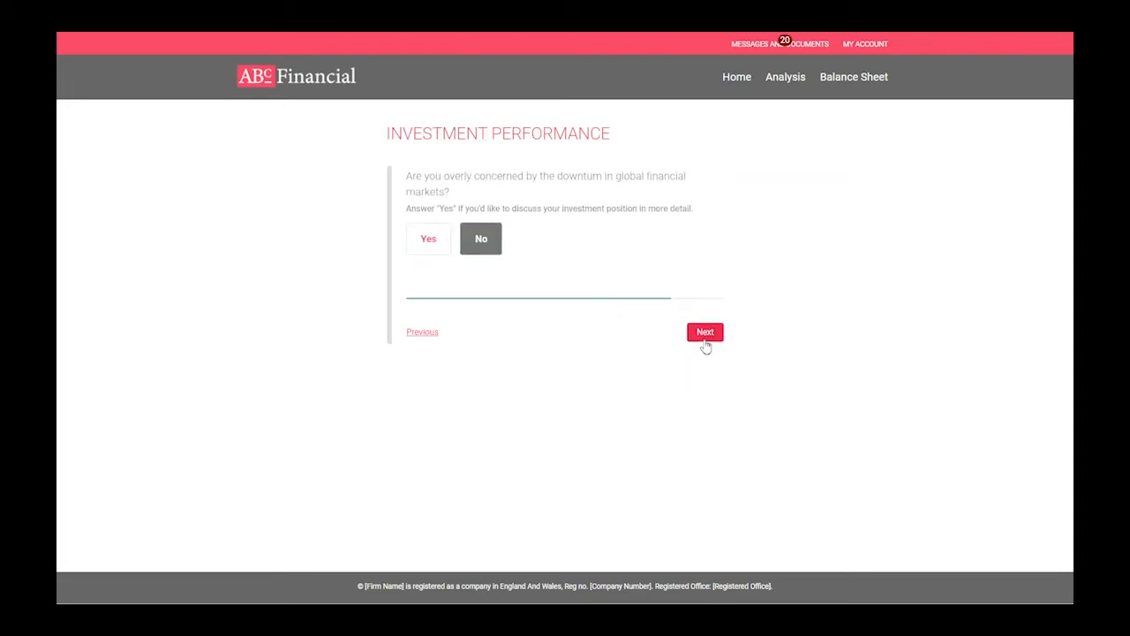
{"action": "left_click", "coordinate": [705, 331]}
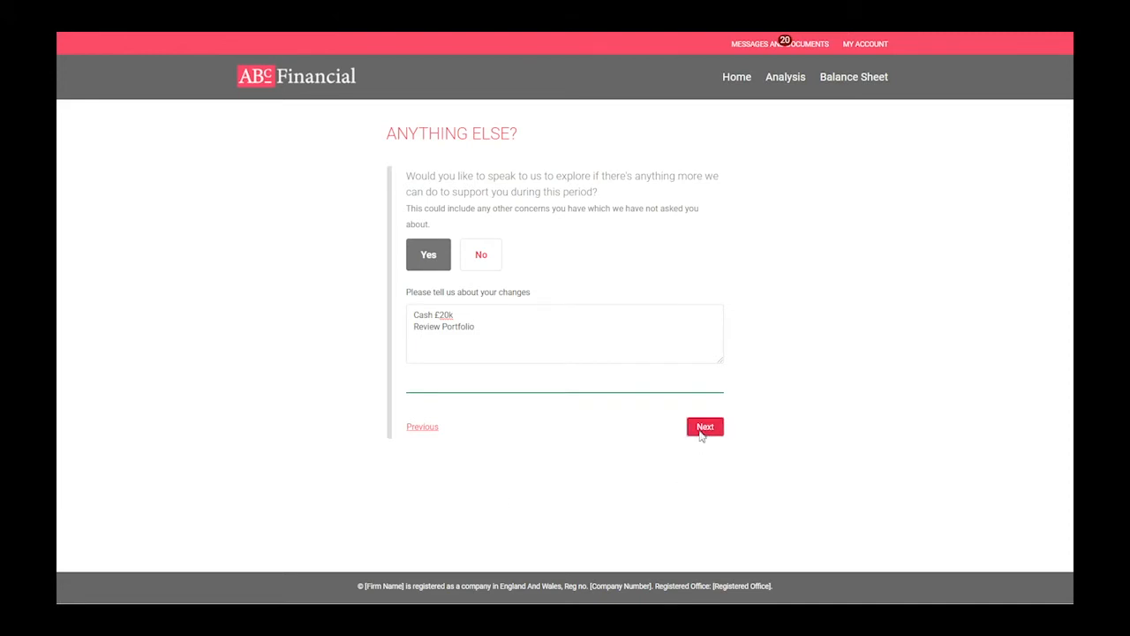
Report changes of about £20k cash and a portfolio review, then submit and finish.
{"action": "left_click", "coordinate": [705, 425]}
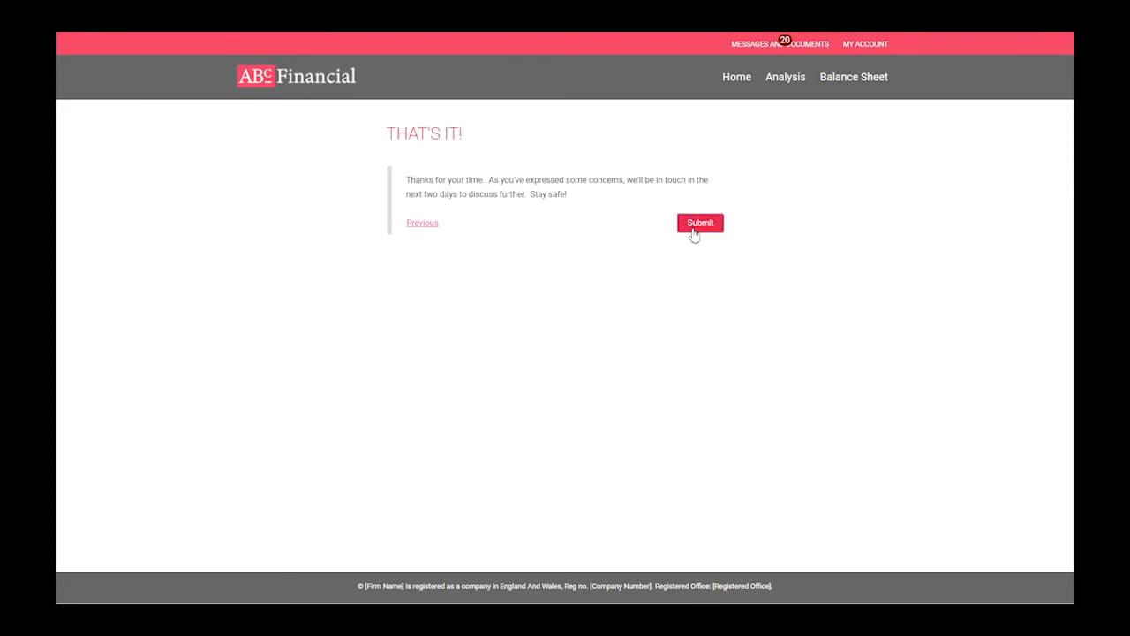
{"action": "left_click", "coordinate": [699, 222]}
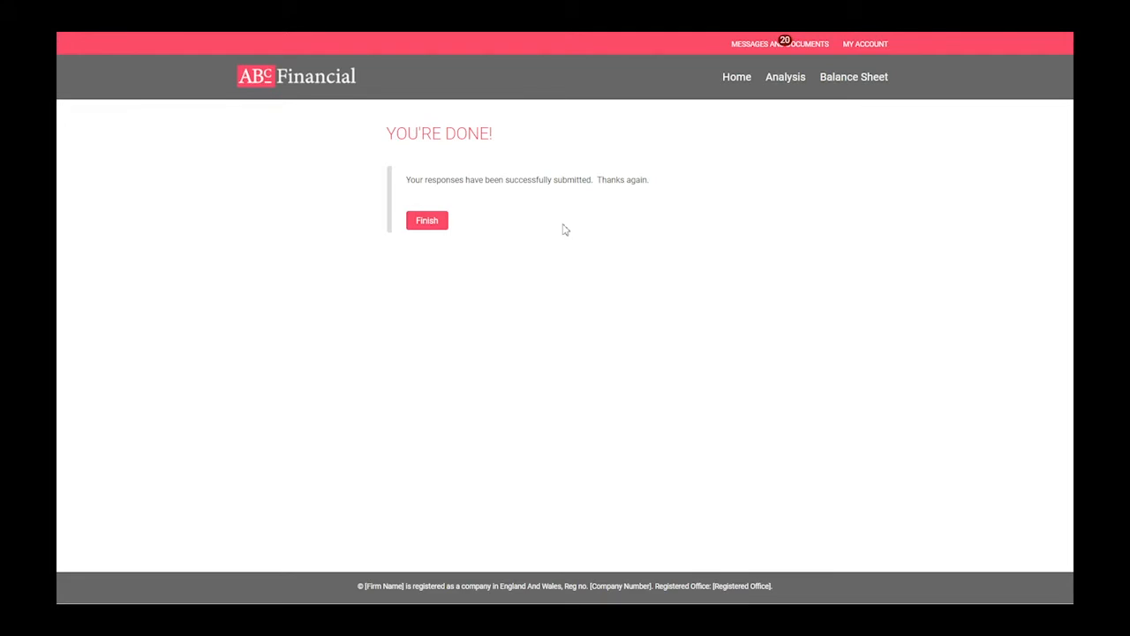
{"action": "mouse_move", "coordinate": [633, 234]}
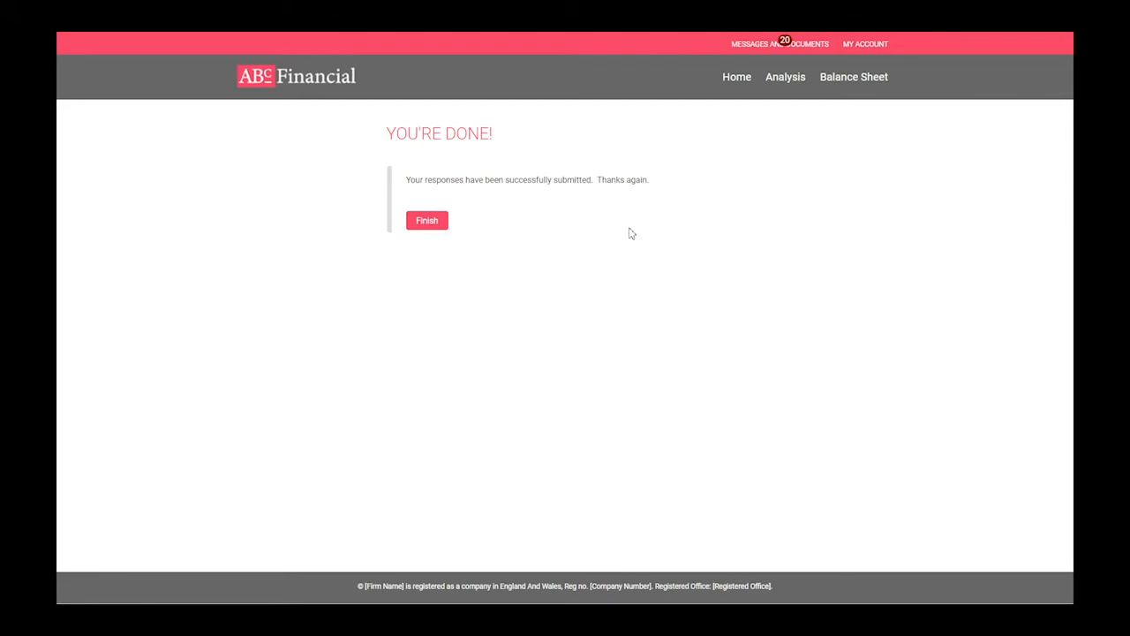
{"action": "left_click", "coordinate": [427, 219]}
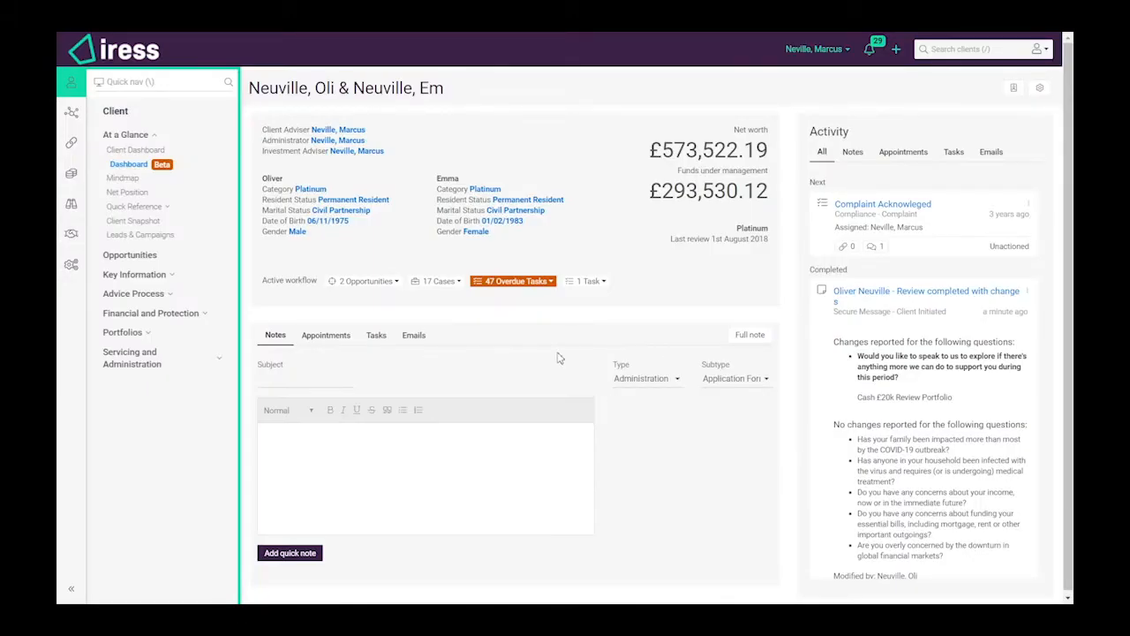
{"action": "mouse_move", "coordinate": [459, 344]}
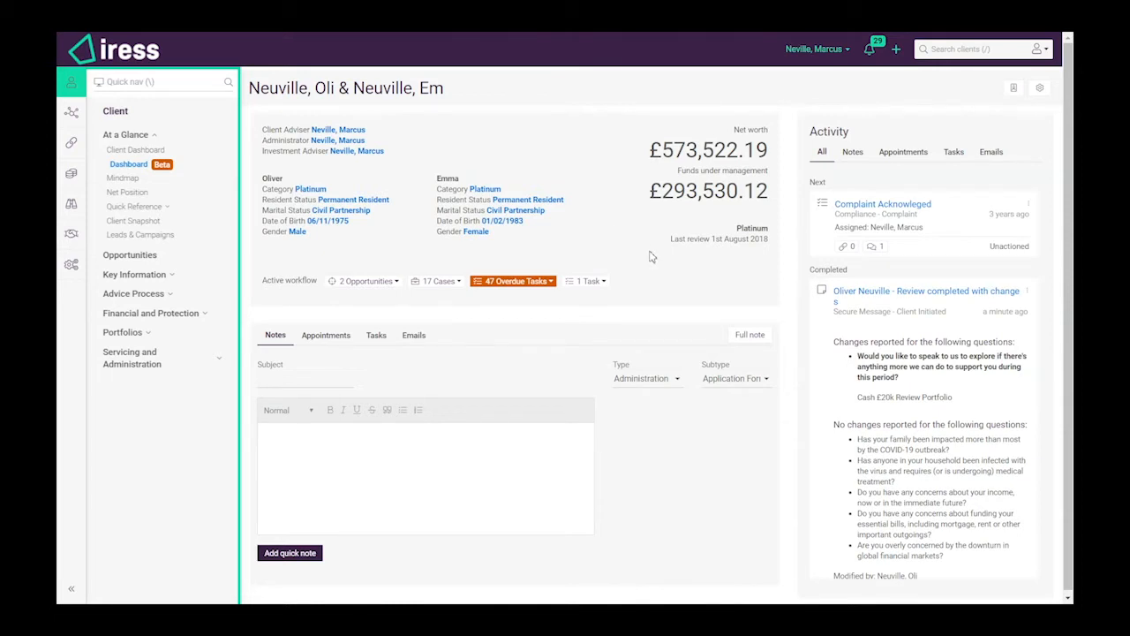
{"action": "mouse_move", "coordinate": [756, 262]}
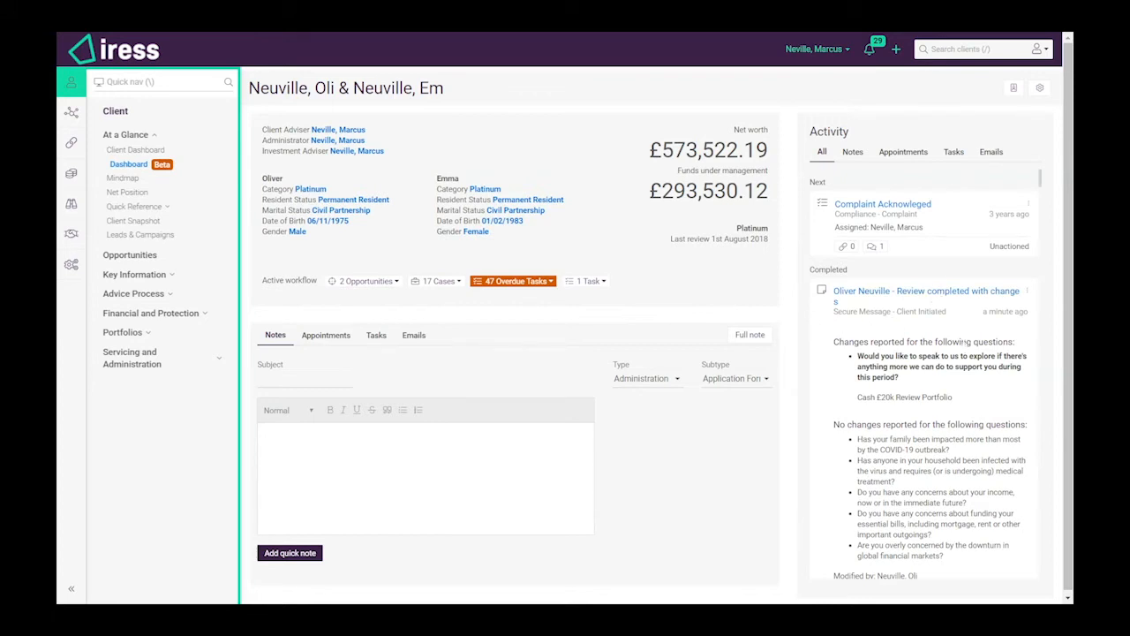
{"action": "mouse_move", "coordinate": [862, 408]}
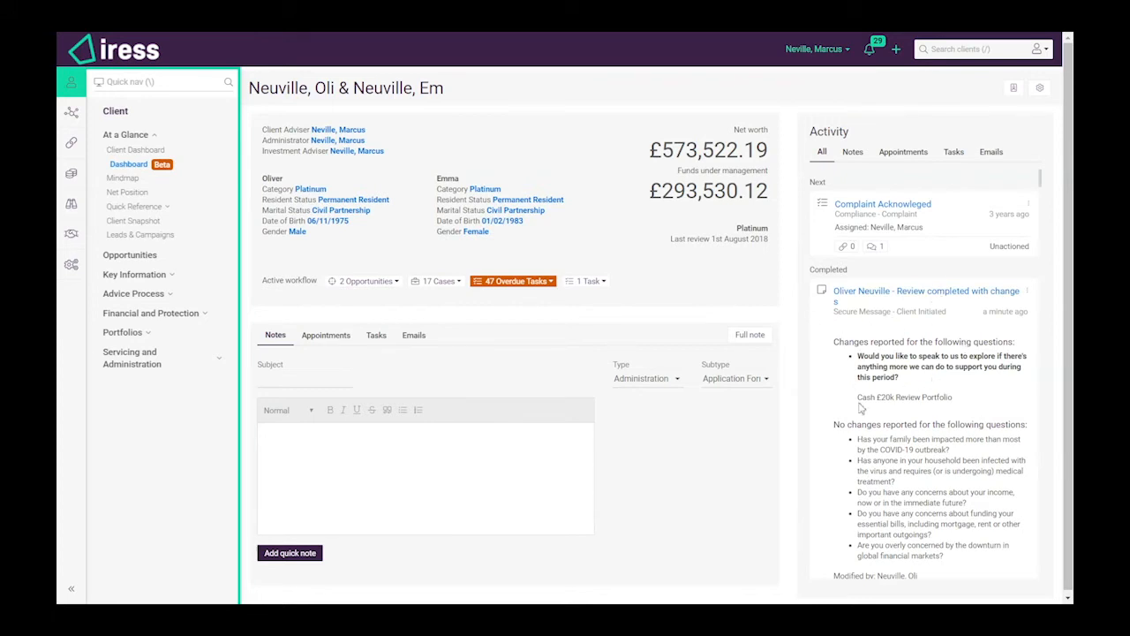
{"action": "mouse_move", "coordinate": [879, 413]}
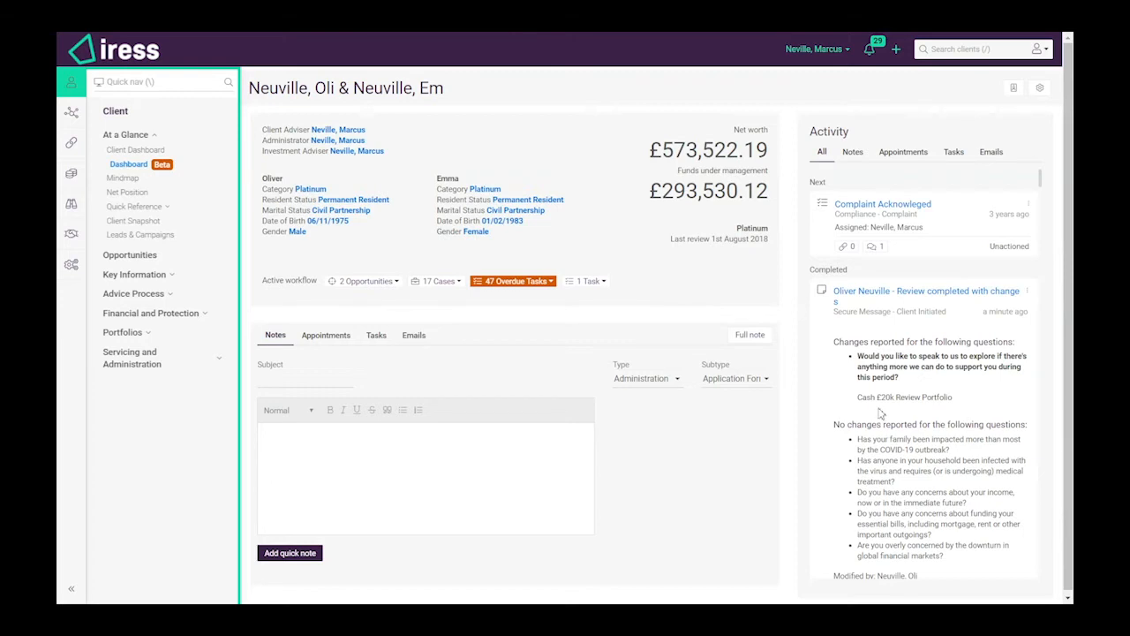
{"action": "mouse_move", "coordinate": [854, 410]}
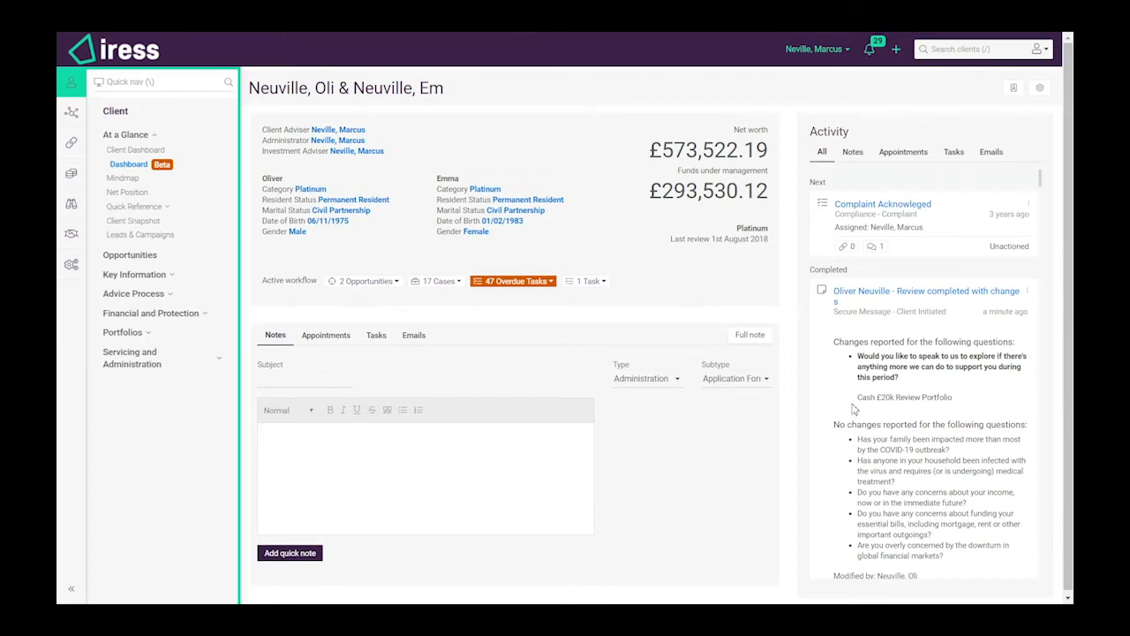
{"action": "mouse_move", "coordinate": [621, 414]}
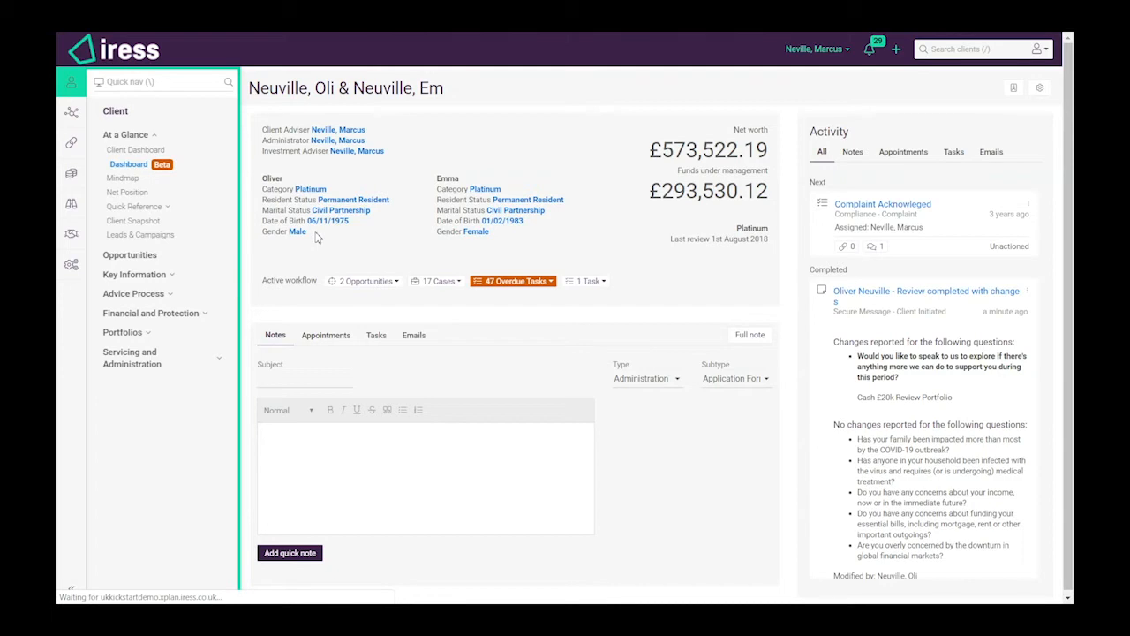
{"action": "left_click", "coordinate": [122, 177]}
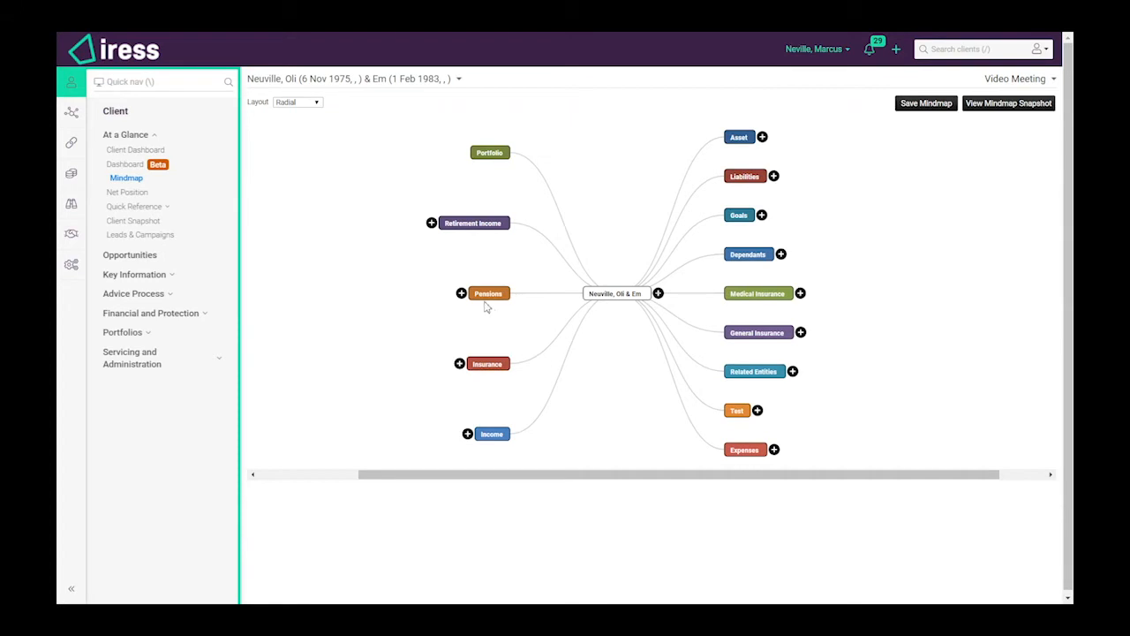
{"action": "mouse_move", "coordinate": [488, 299]}
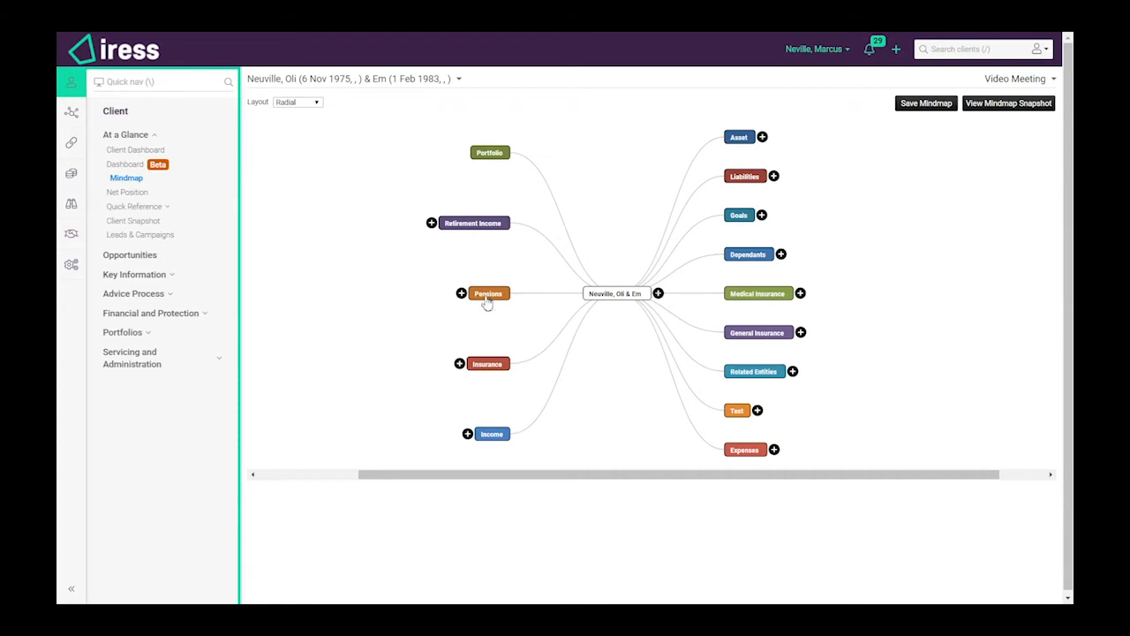
Expand the Pensions and Asset branches of the Neuville mindmap to list individual plans.
{"action": "left_click", "coordinate": [460, 293]}
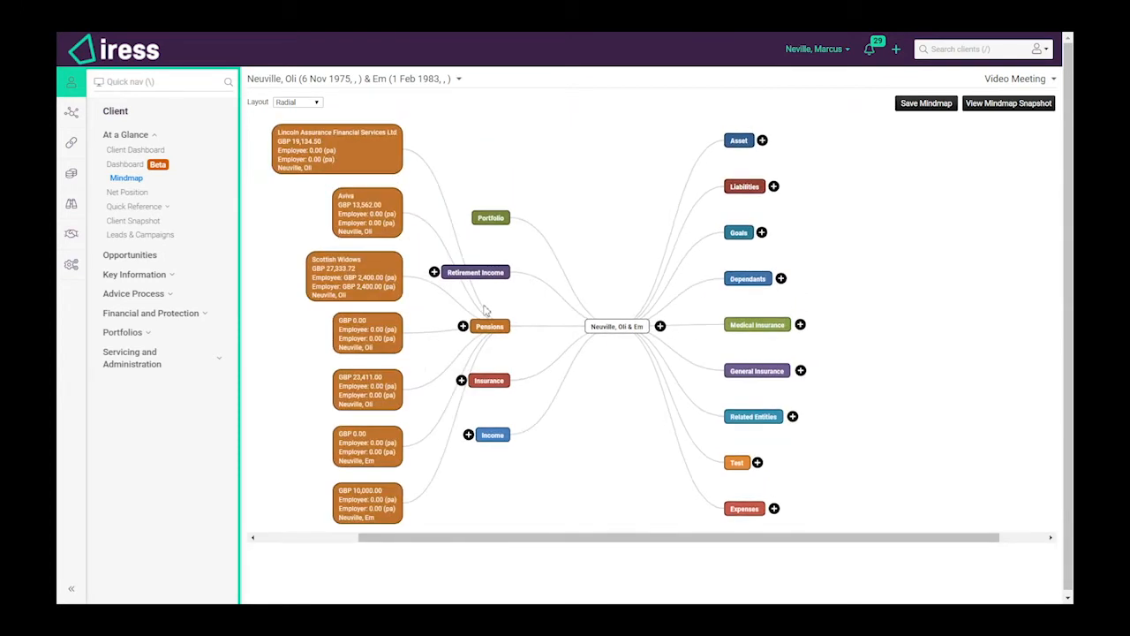
{"action": "mouse_move", "coordinate": [397, 431]}
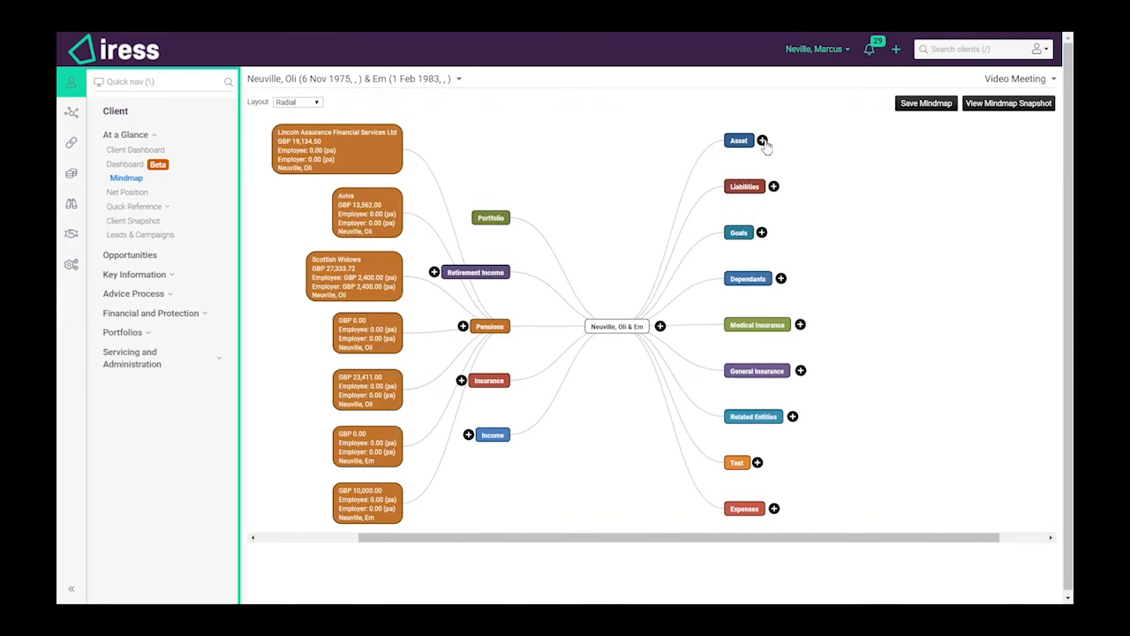
{"action": "left_click", "coordinate": [763, 139]}
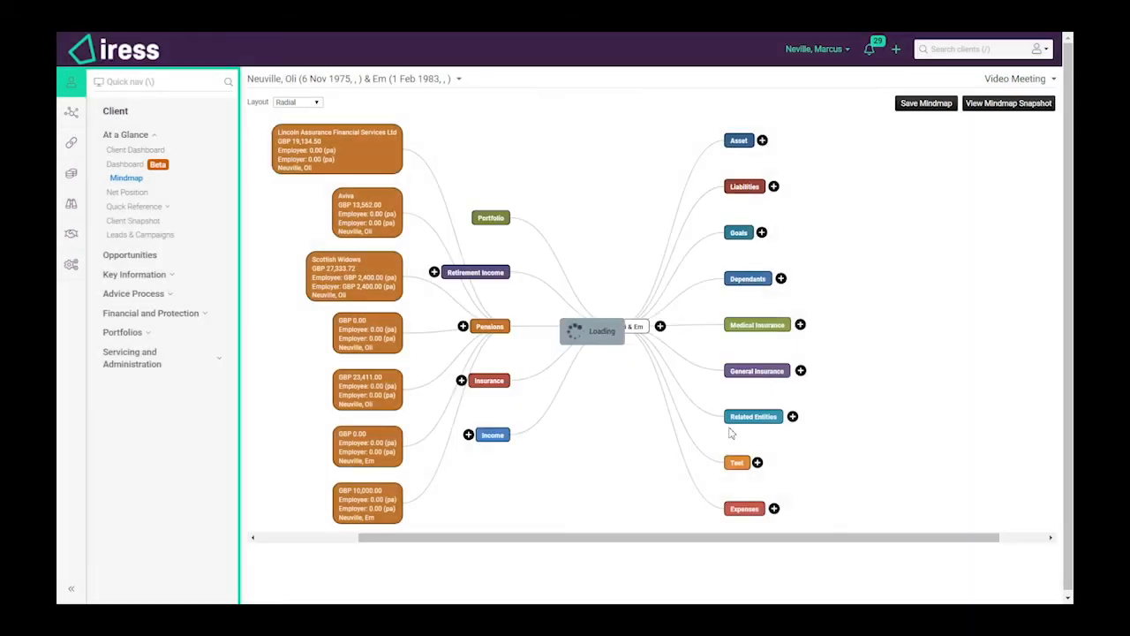
{"action": "mouse_move", "coordinate": [611, 384]}
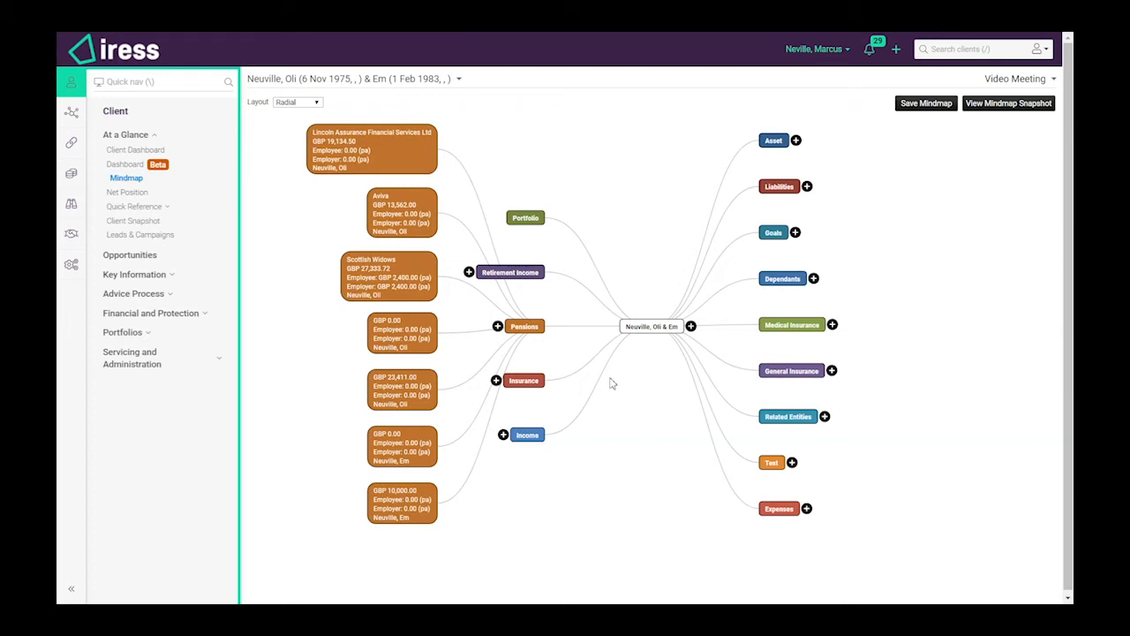
{"action": "mouse_move", "coordinate": [633, 381]}
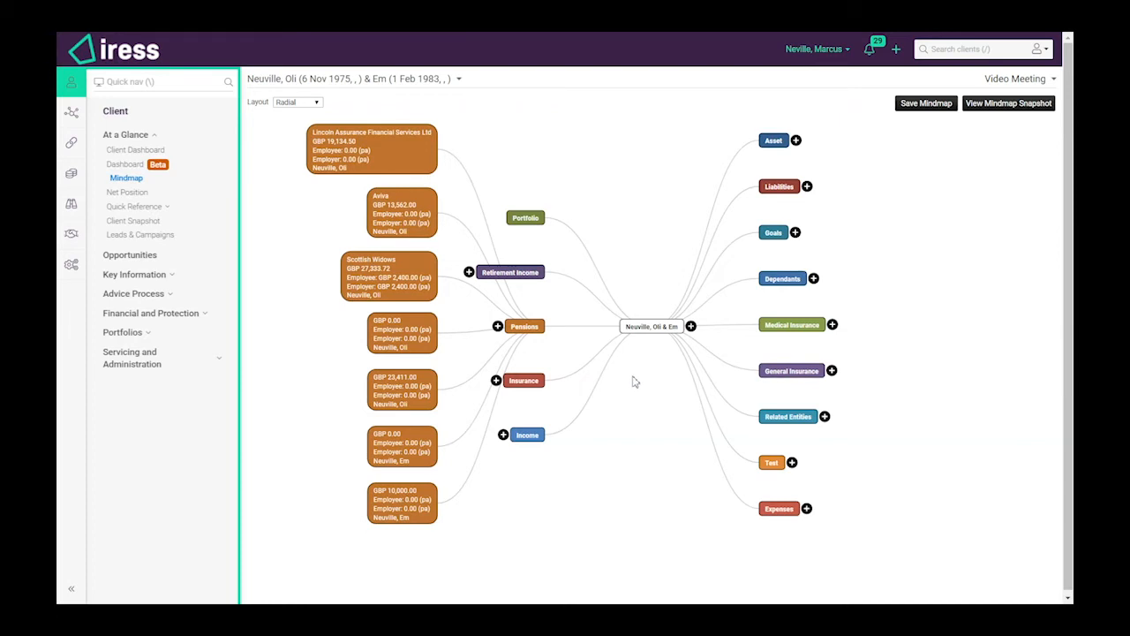
{"action": "mouse_move", "coordinate": [812, 240]}
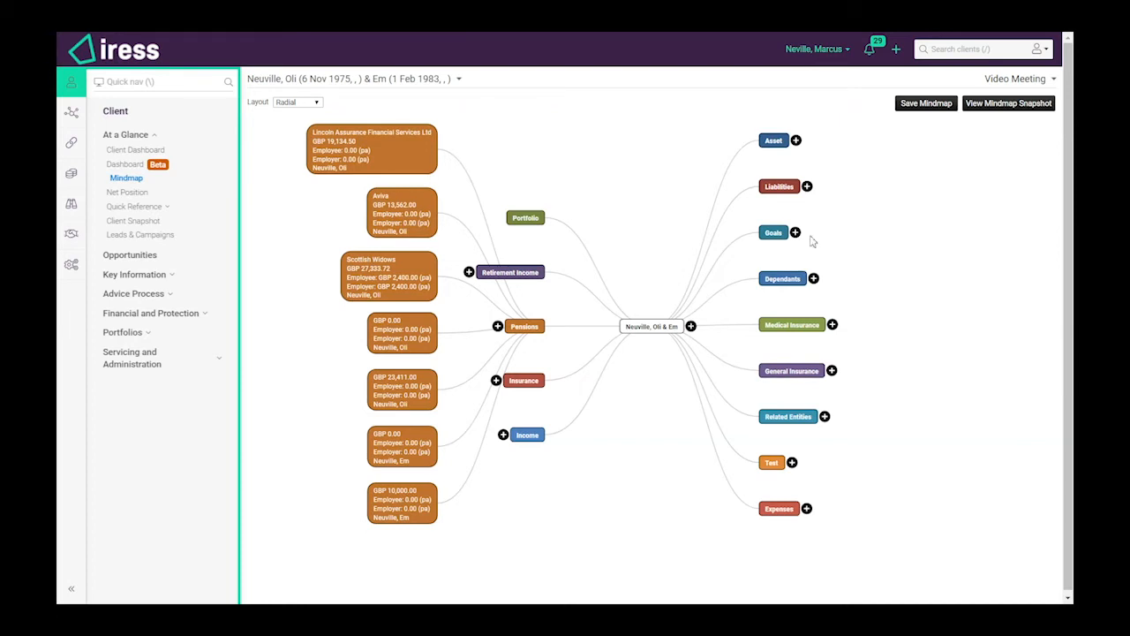
{"action": "left_click", "coordinate": [895, 49]}
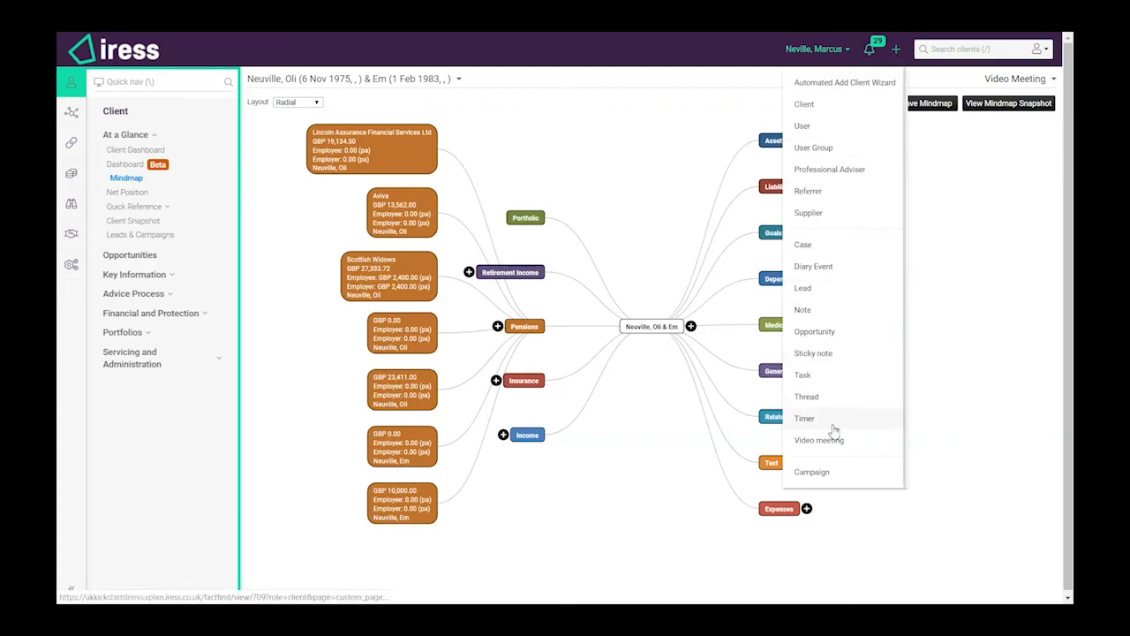
Start a Meet Now video meeting setup, then cancel back to the mindmap.
{"action": "left_click", "coordinate": [819, 440]}
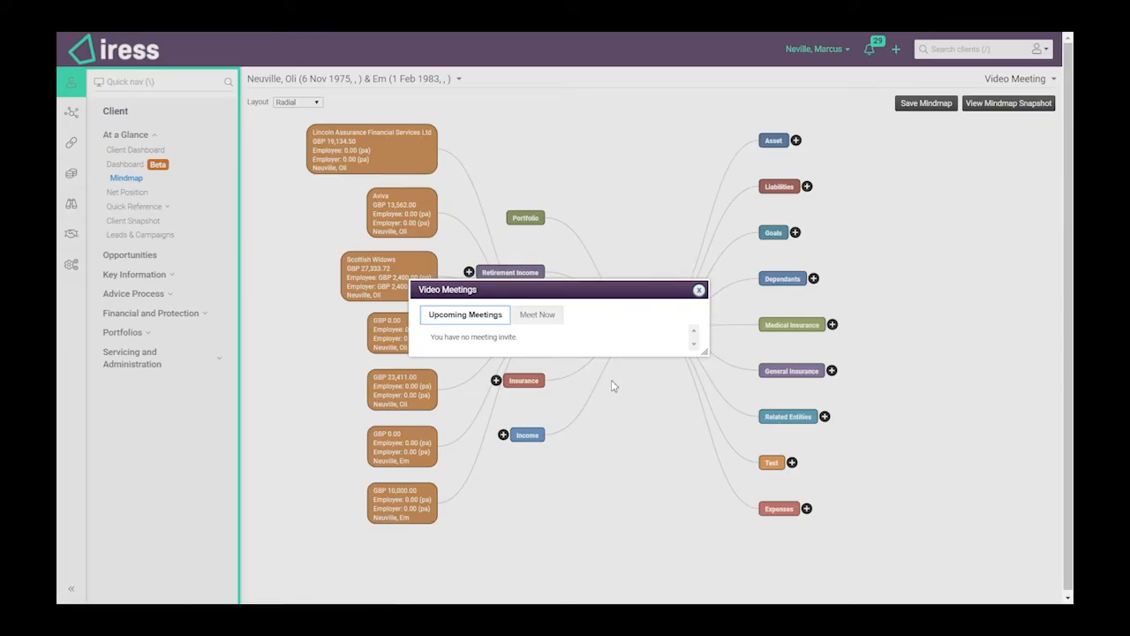
{"action": "left_click", "coordinate": [537, 314]}
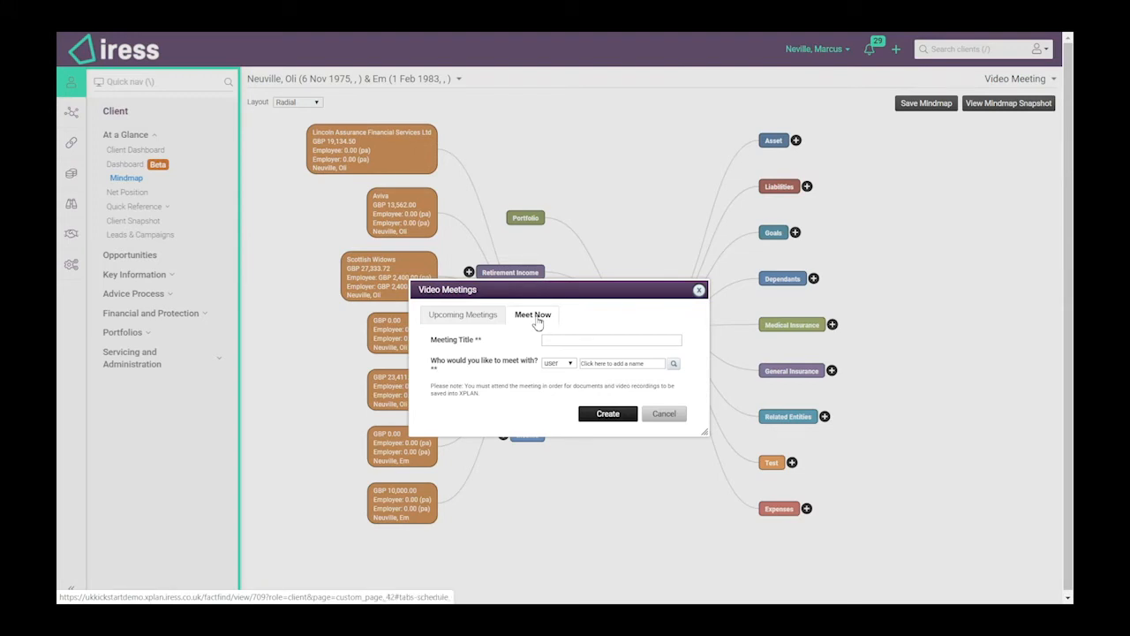
{"action": "mouse_move", "coordinate": [706, 383]}
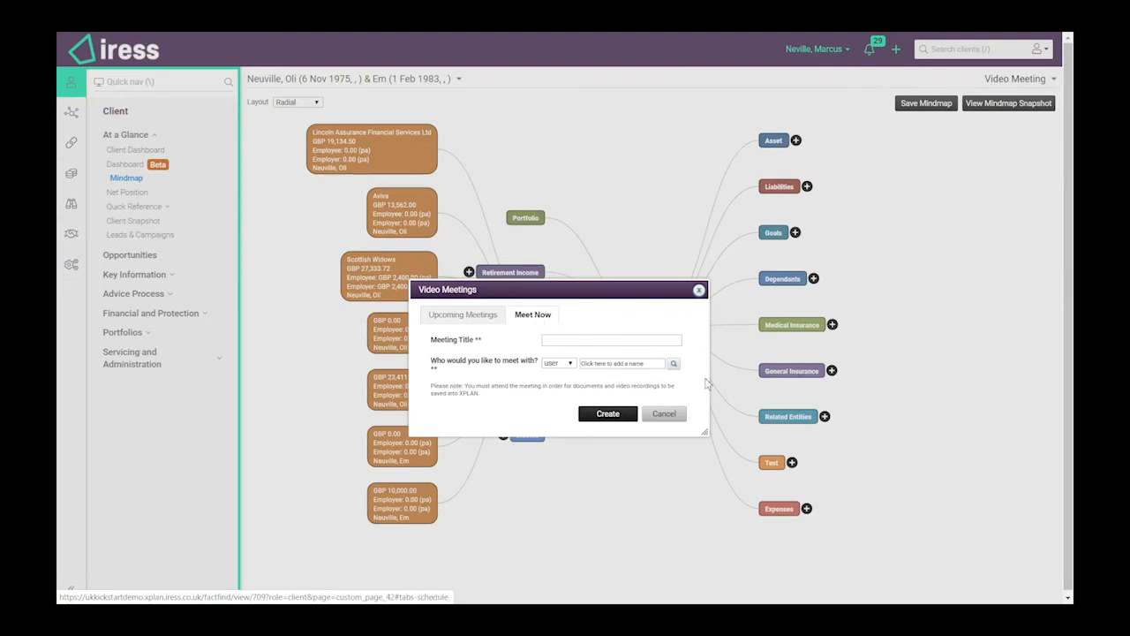
{"action": "mouse_move", "coordinate": [604, 378]}
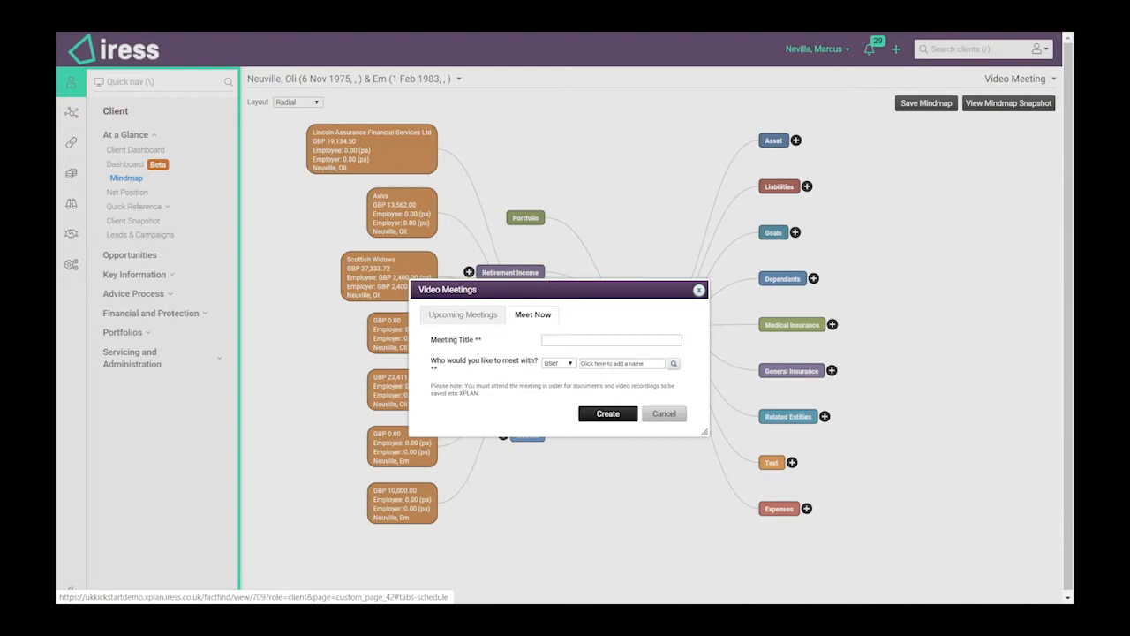
{"action": "left_click", "coordinate": [664, 414]}
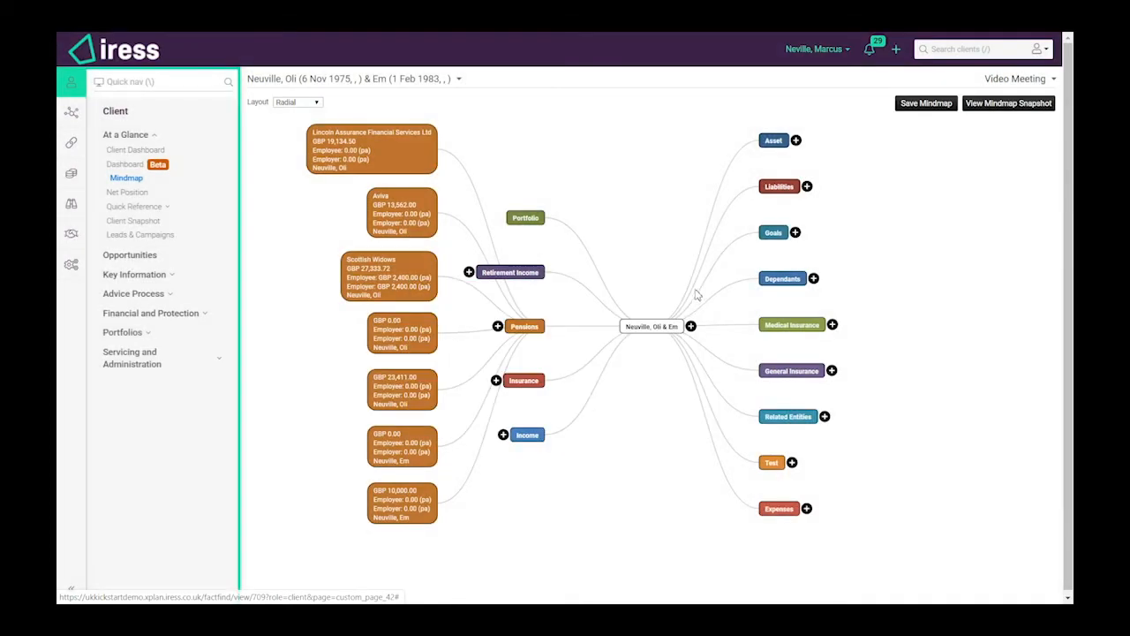
{"action": "mouse_move", "coordinate": [515, 515]}
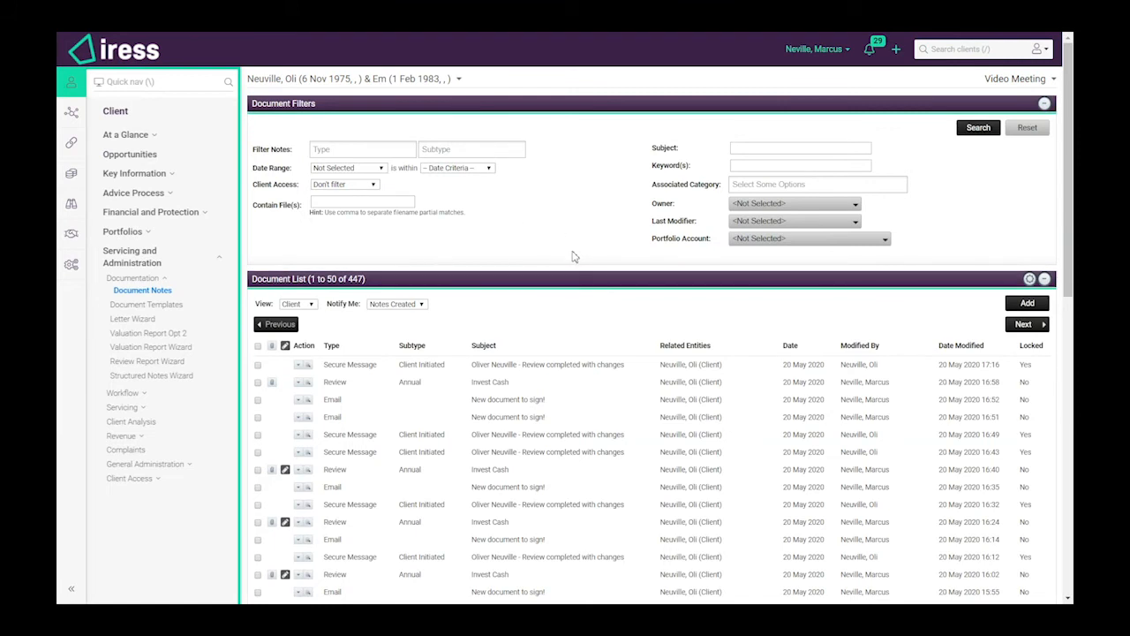
{"action": "mouse_move", "coordinate": [428, 388]}
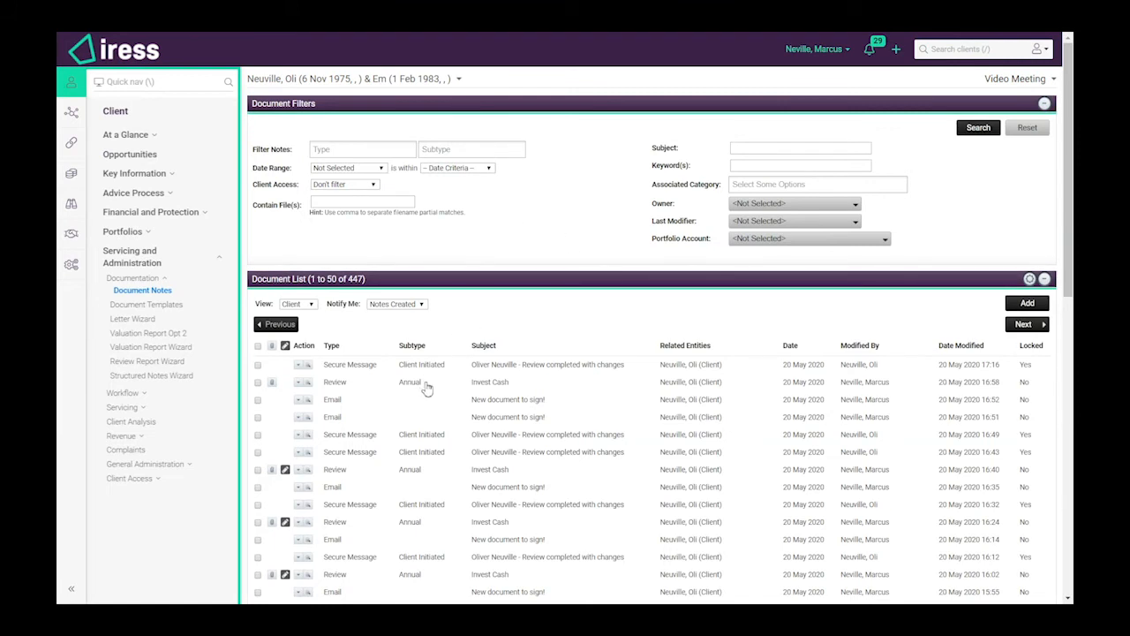
{"action": "mouse_move", "coordinate": [481, 391]}
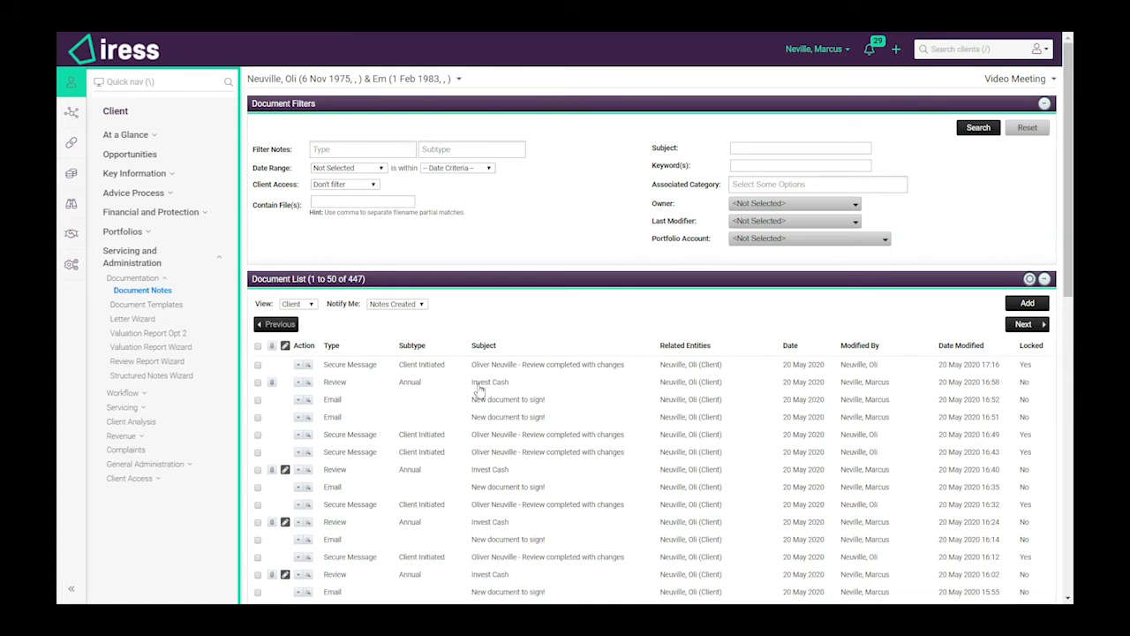
{"action": "mouse_move", "coordinate": [303, 388]}
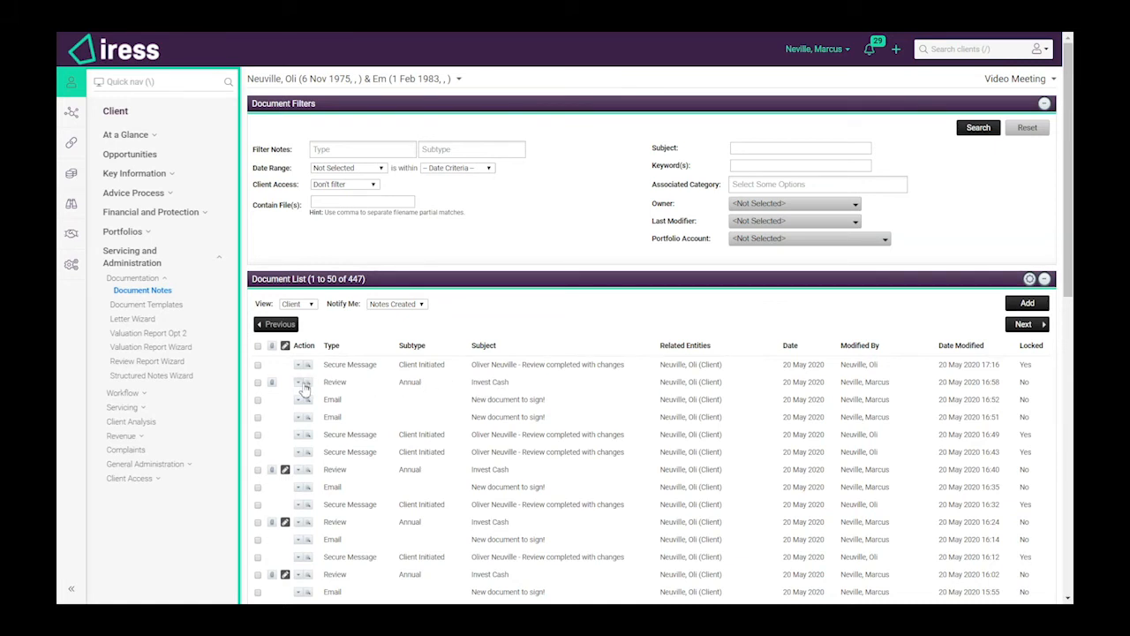
Request a digital signature on the annual review report with the client as signatory and finalise it.
{"action": "left_click", "coordinate": [303, 381]}
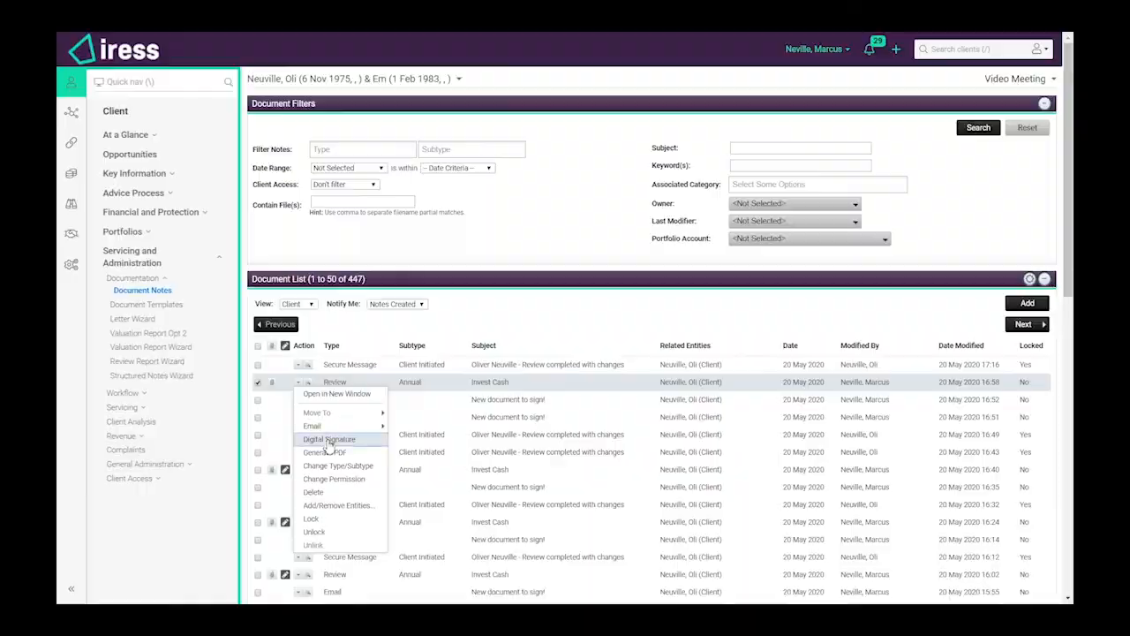
{"action": "left_click", "coordinate": [328, 438]}
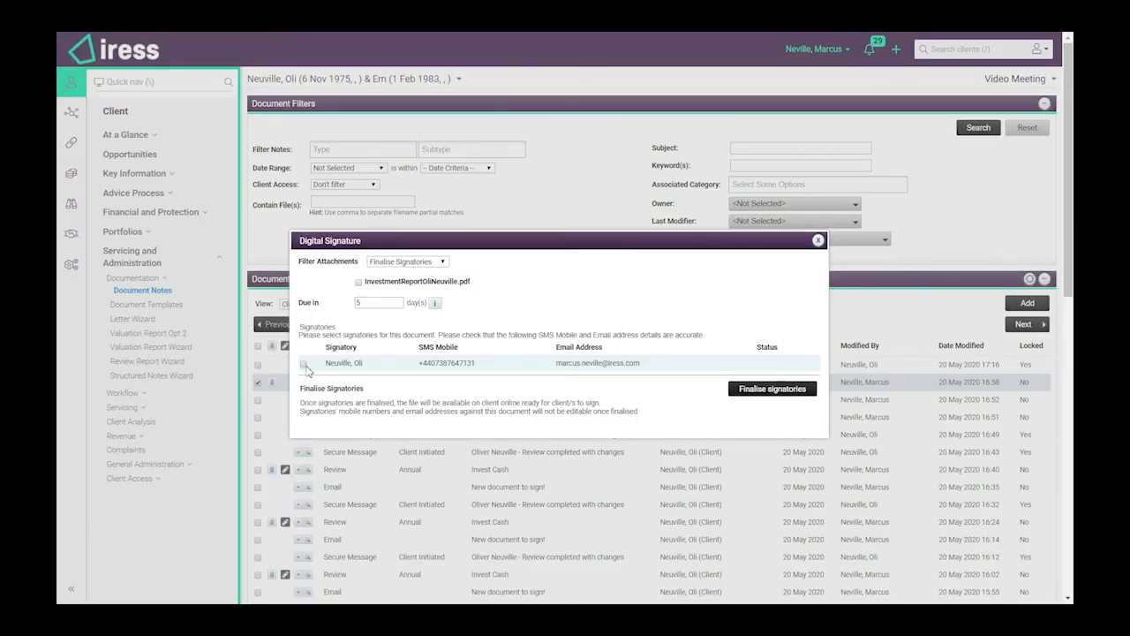
{"action": "left_click", "coordinate": [356, 281]}
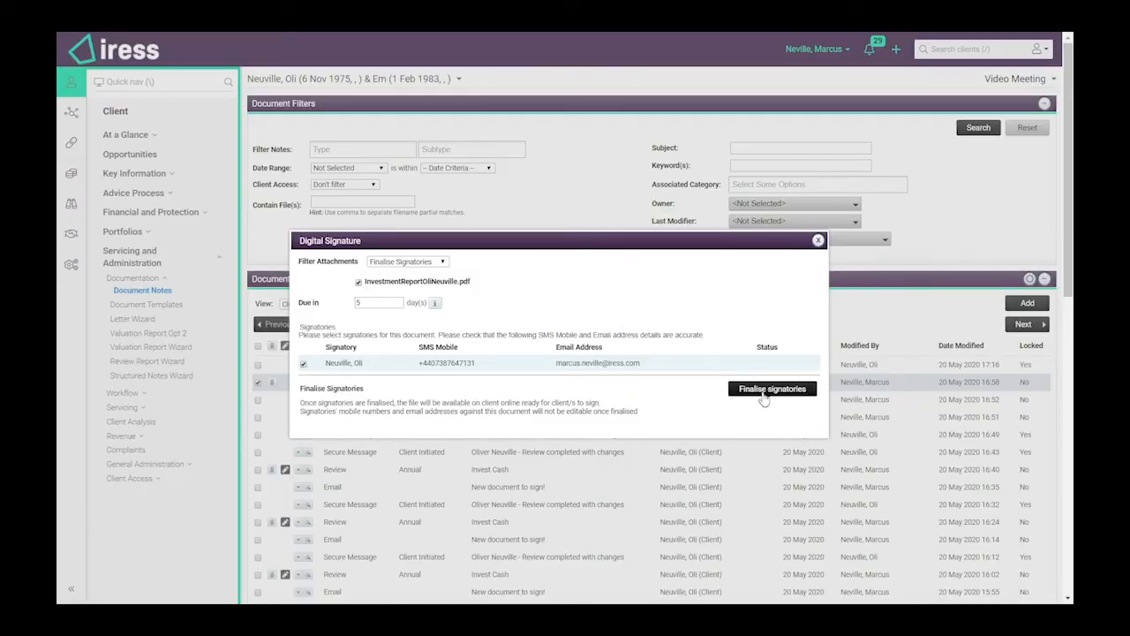
{"action": "left_click", "coordinate": [771, 388]}
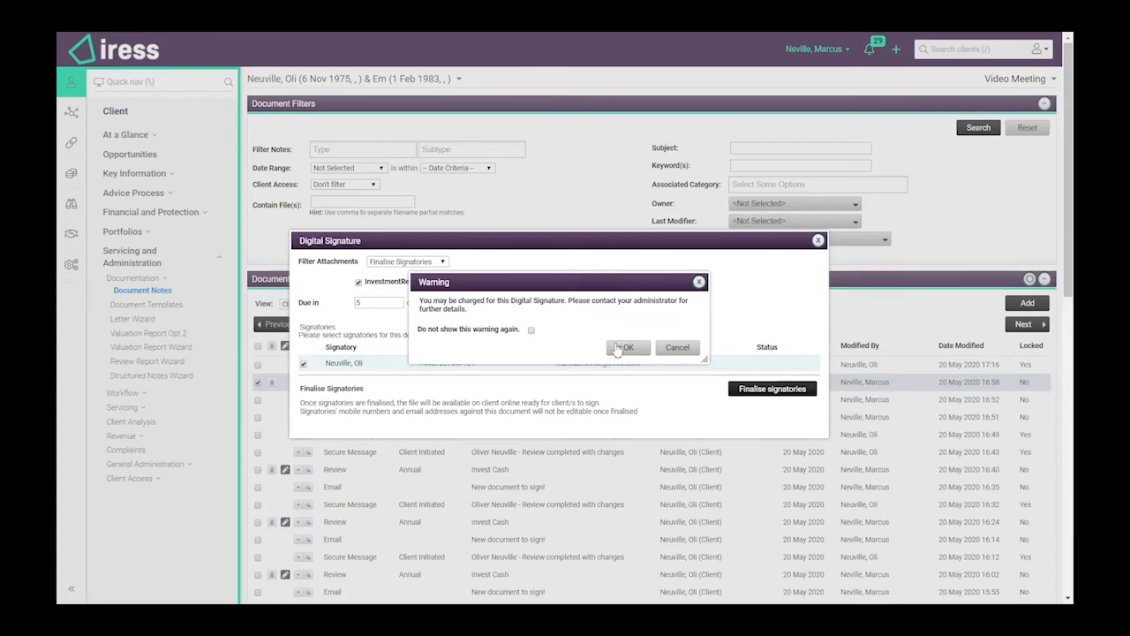
{"action": "left_click", "coordinate": [627, 346]}
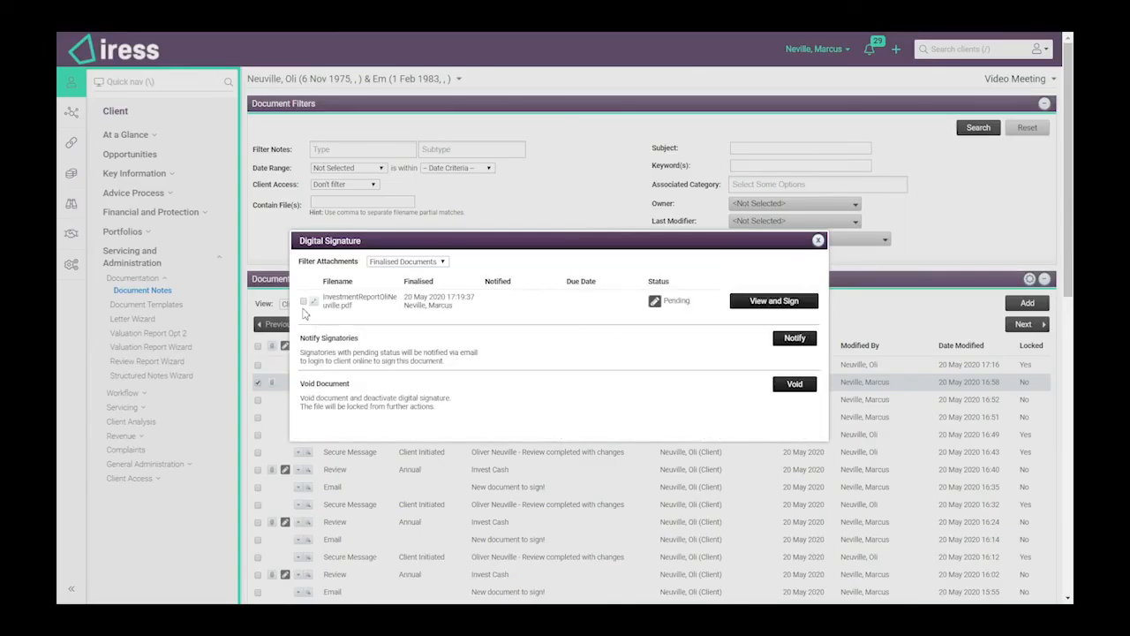
Notify the signatories to sign and confirm the notification was sent.
{"action": "left_click", "coordinate": [795, 339]}
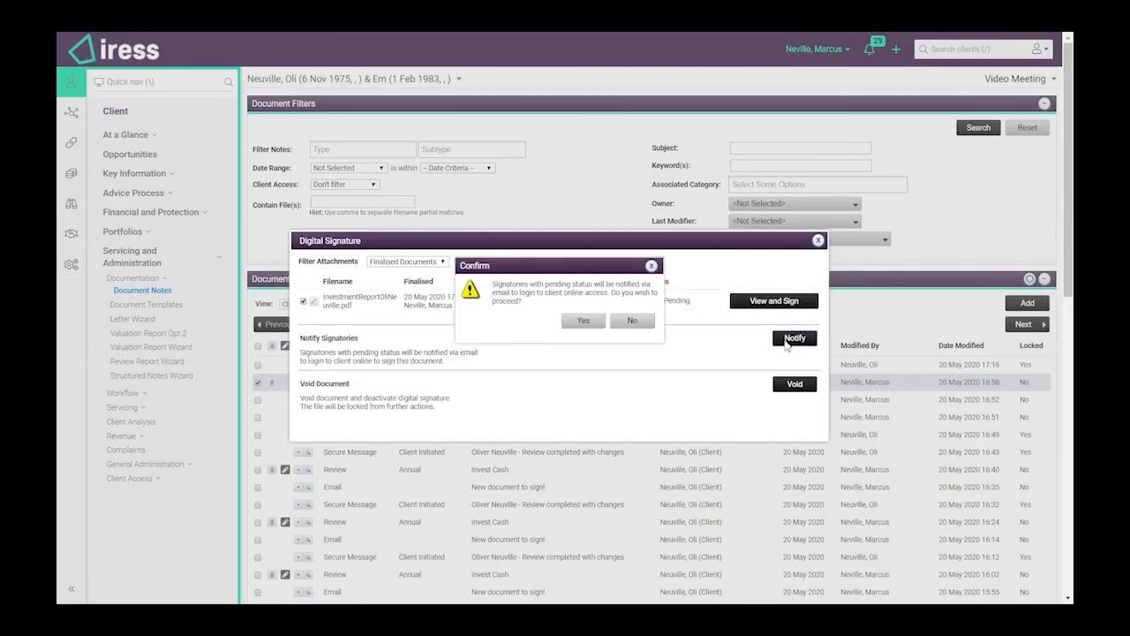
{"action": "left_click", "coordinate": [583, 320]}
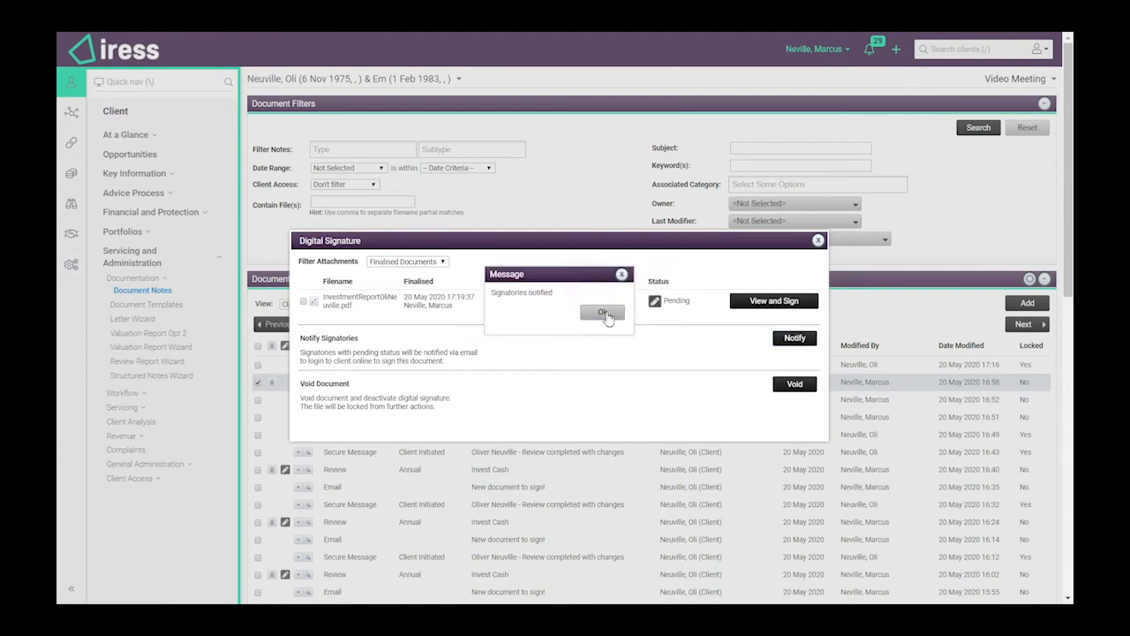
{"action": "left_click", "coordinate": [603, 312]}
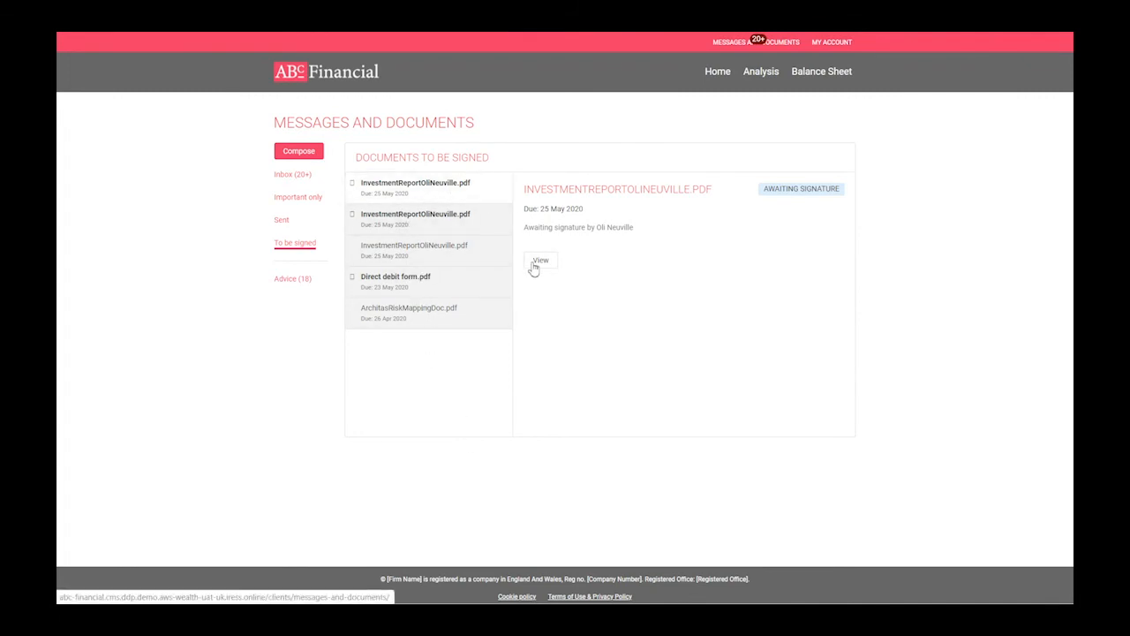
{"action": "left_click", "coordinate": [540, 259]}
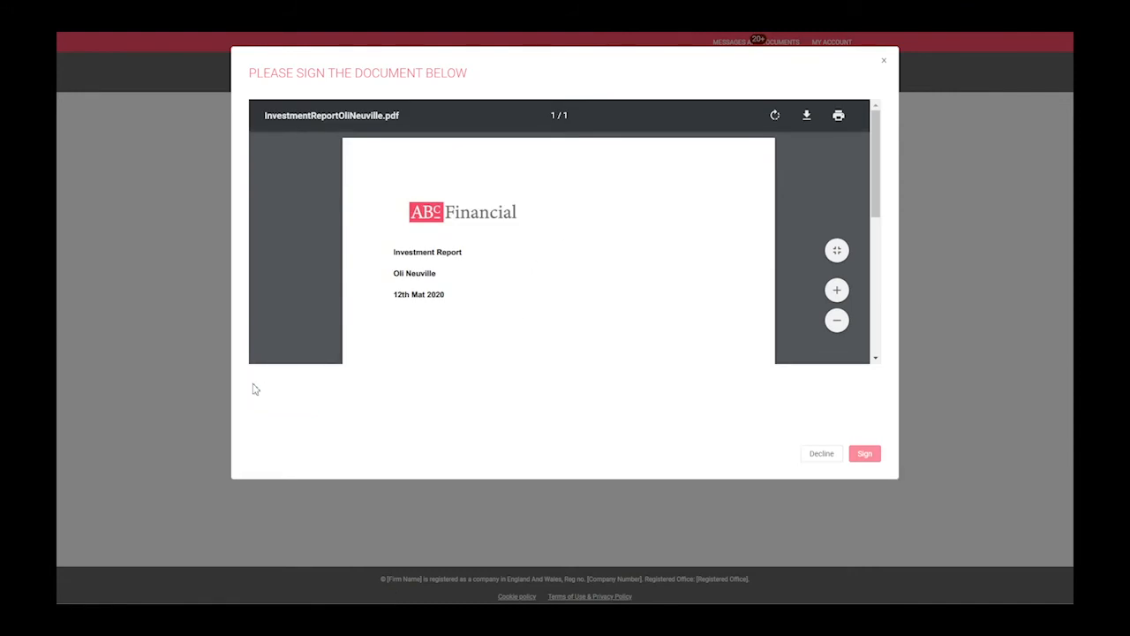
{"action": "left_click", "coordinate": [865, 452]}
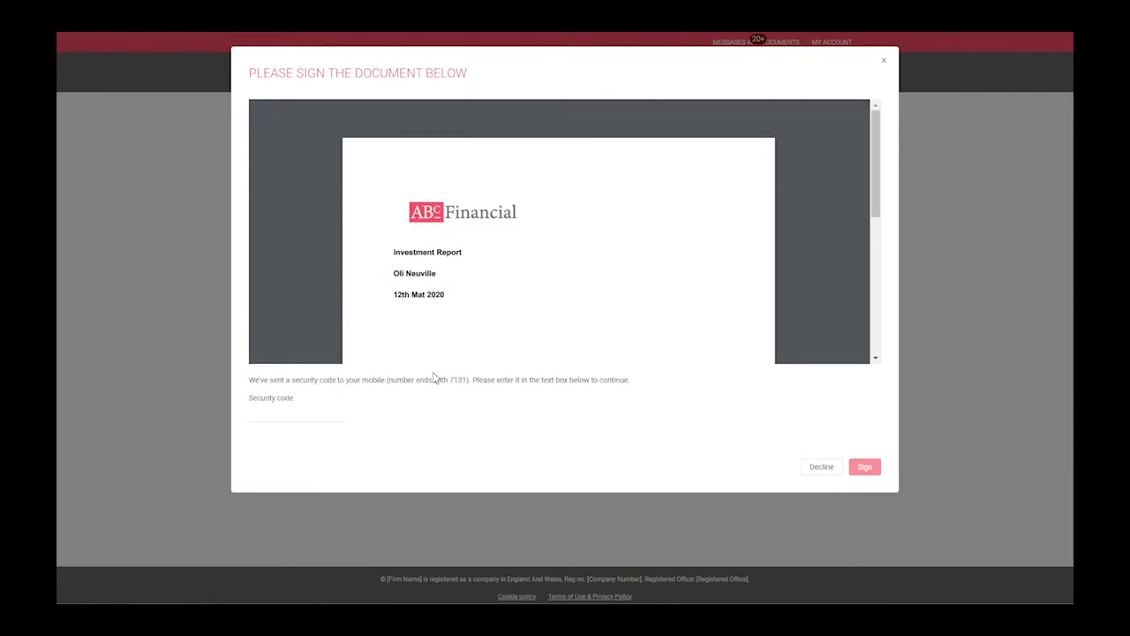
{"action": "mouse_move", "coordinate": [591, 311]}
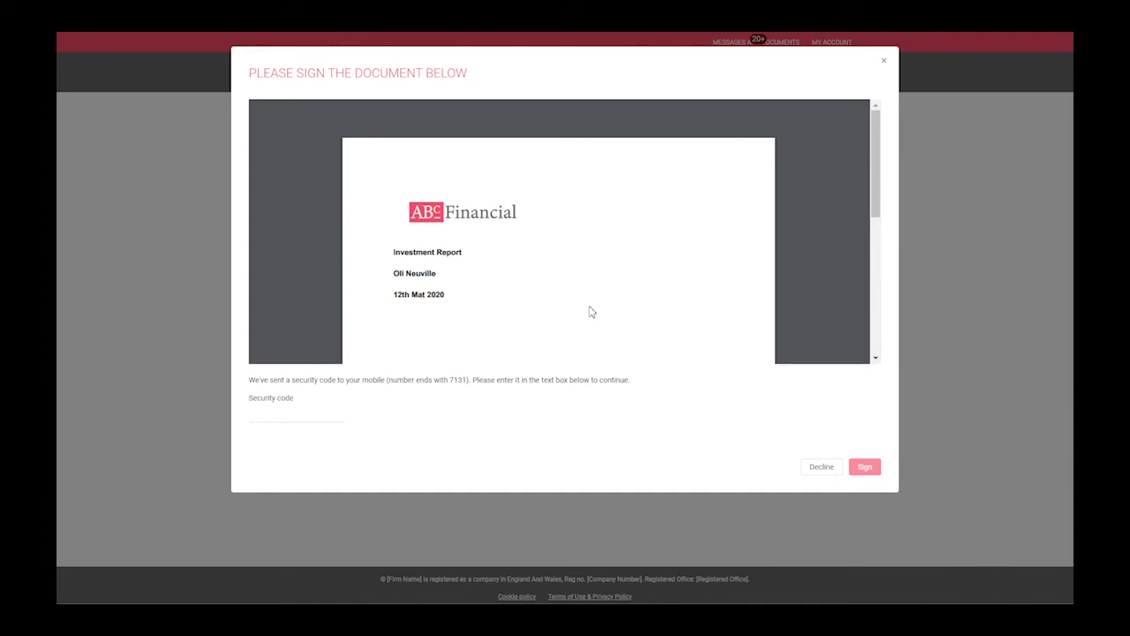
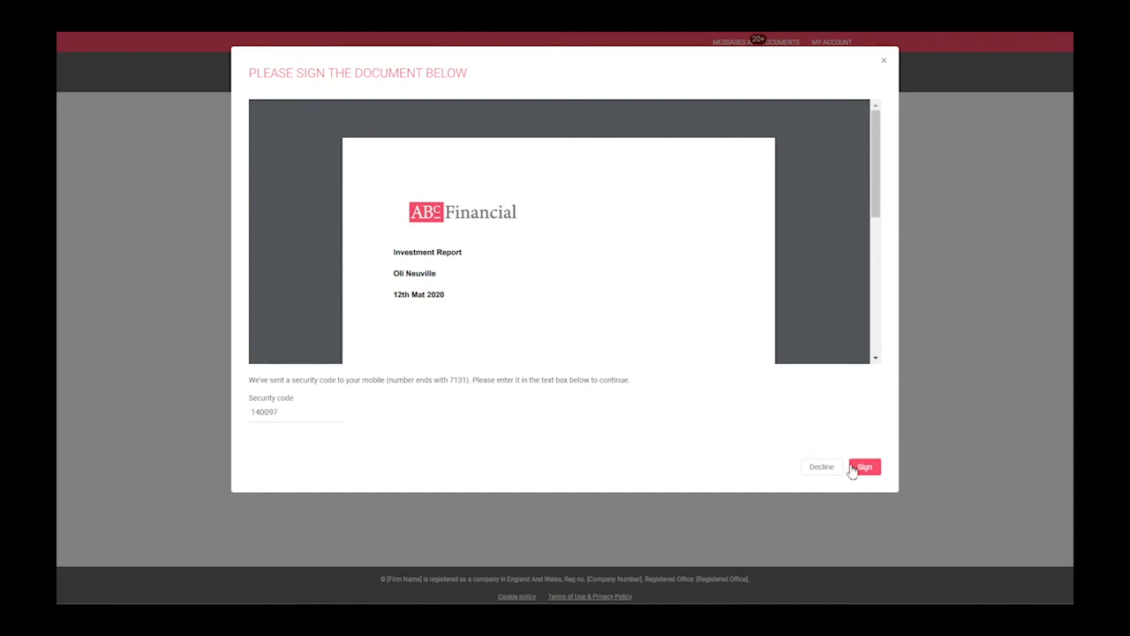
{"action": "left_click", "coordinate": [863, 466]}
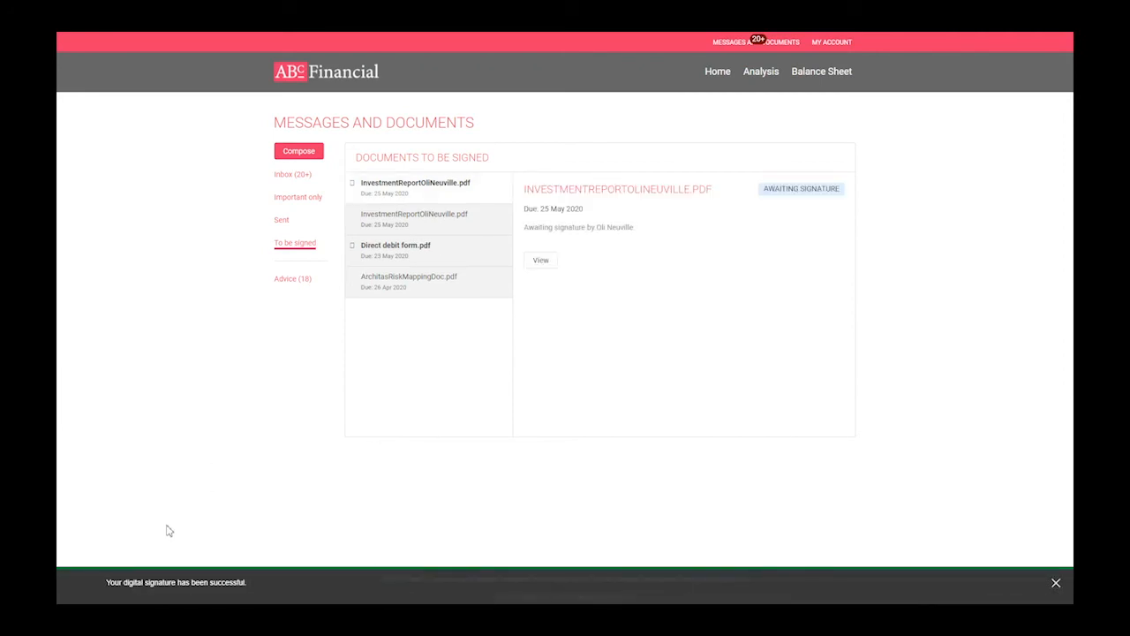
{"action": "left_click", "coordinate": [1056, 583]}
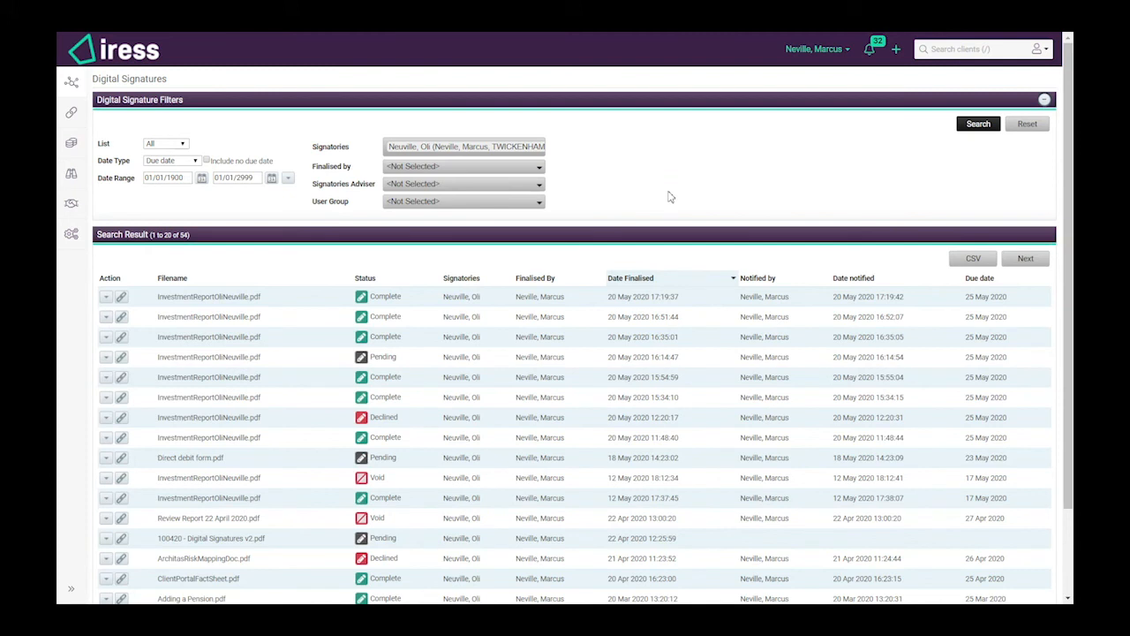
{"action": "mouse_move", "coordinate": [420, 408]}
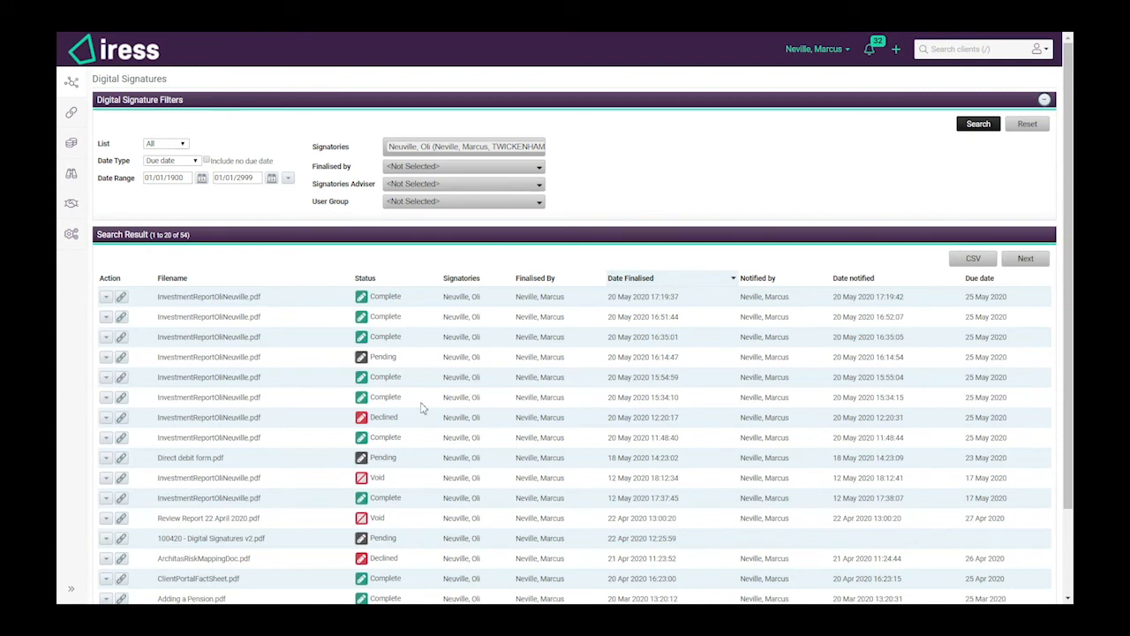
{"action": "mouse_move", "coordinate": [337, 315]}
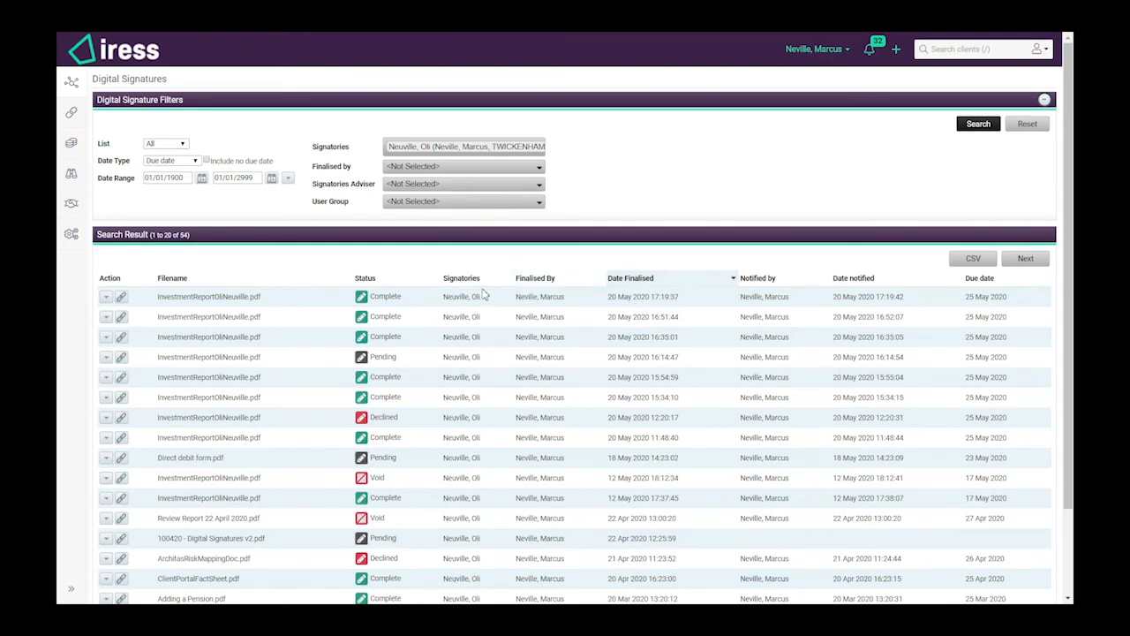
Download the completed signed InvestmentReport PDF from Digital Signatures and view it.
{"action": "left_click", "coordinate": [106, 296]}
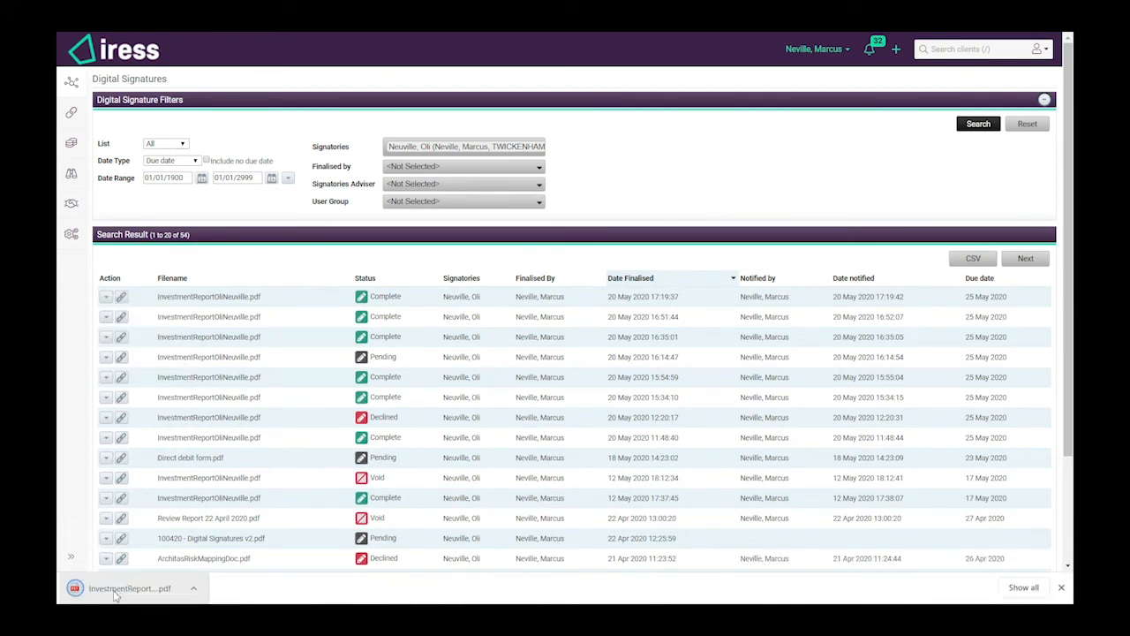
{"action": "left_click", "coordinate": [127, 588]}
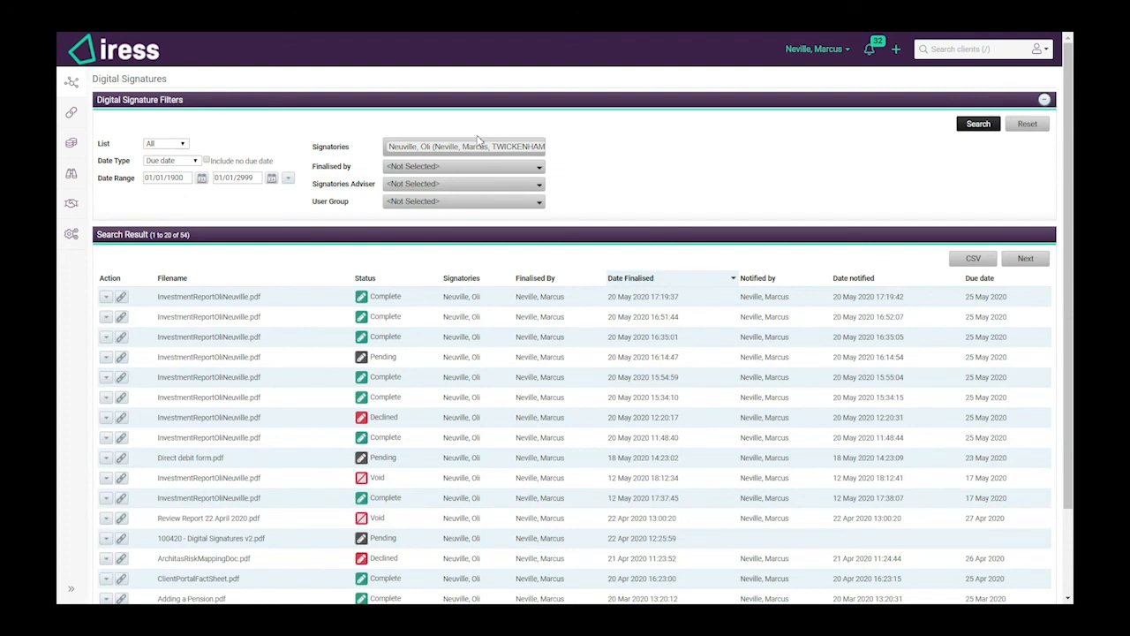
{"action": "mouse_move", "coordinate": [586, 148]}
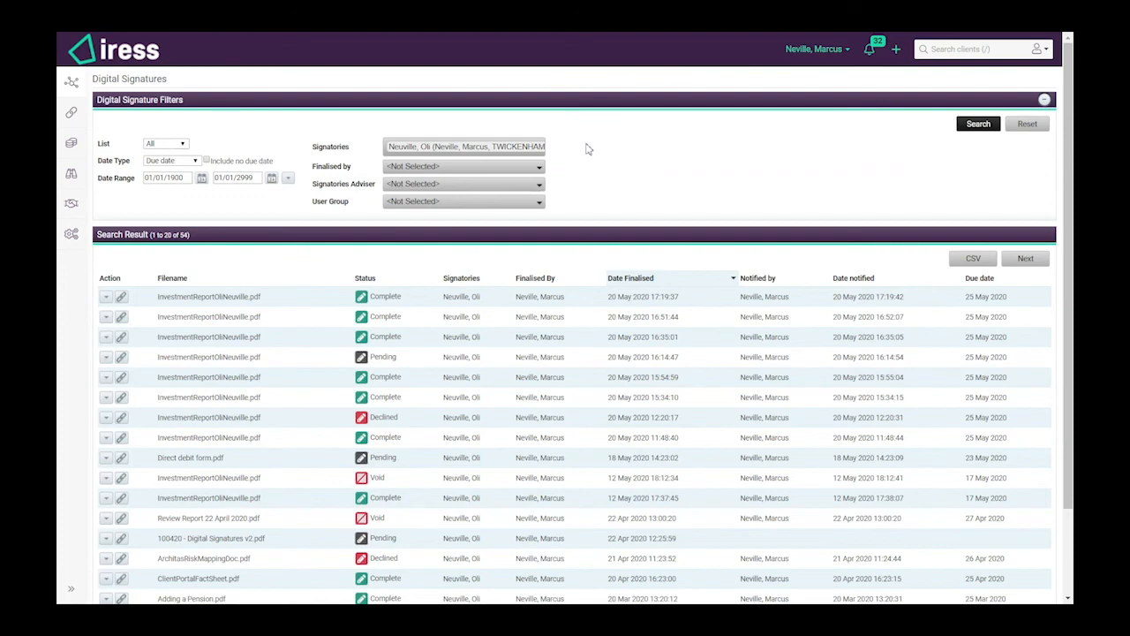